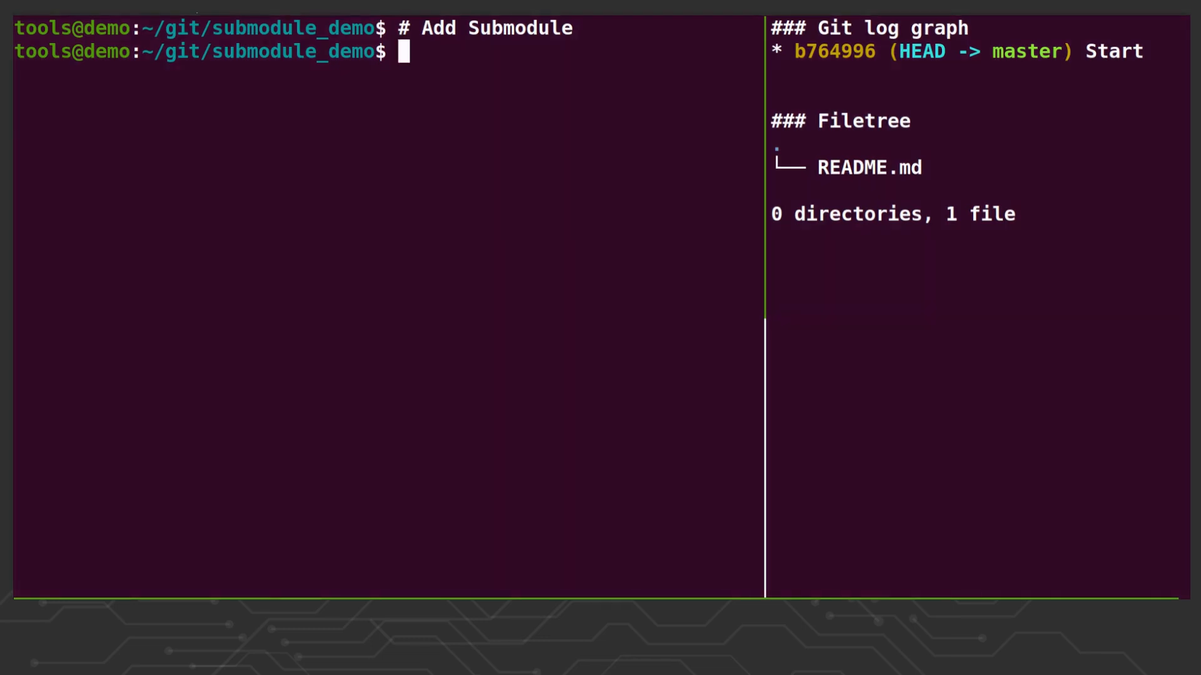
- Add the example-subproject repo as submodule 'subproject' and check it out at tag 1.0
type("git submodule add git@gitlab.com:tools-on-tech/example-subproject.git subproject")
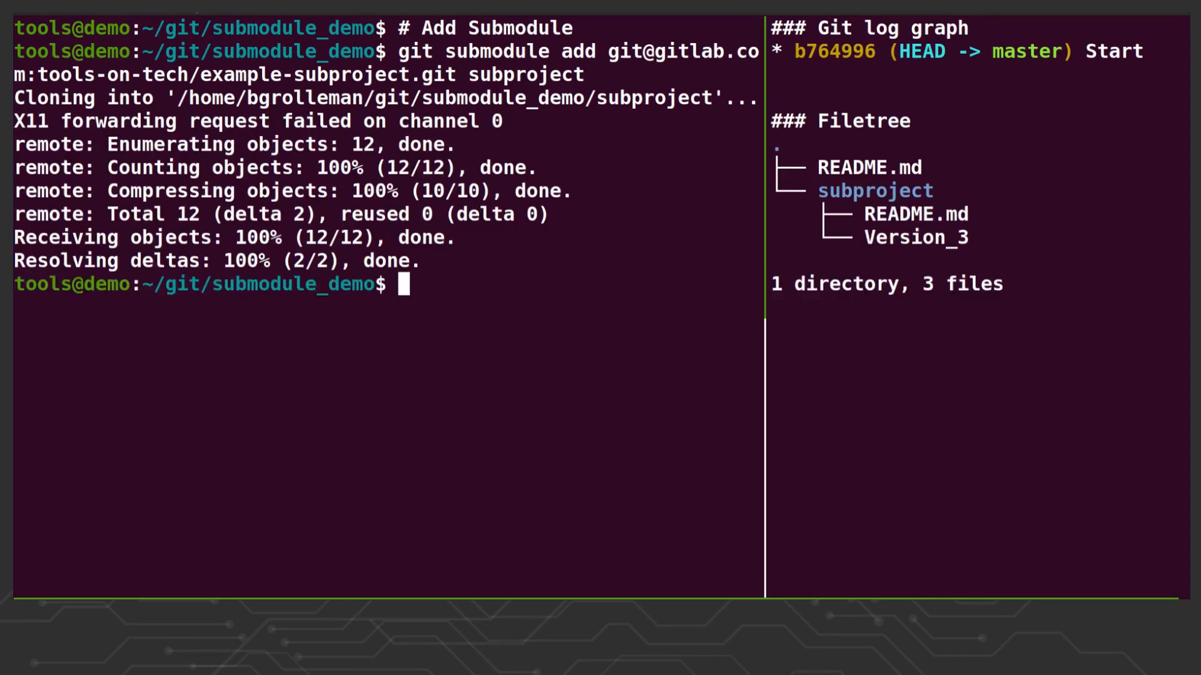
type("gitg")
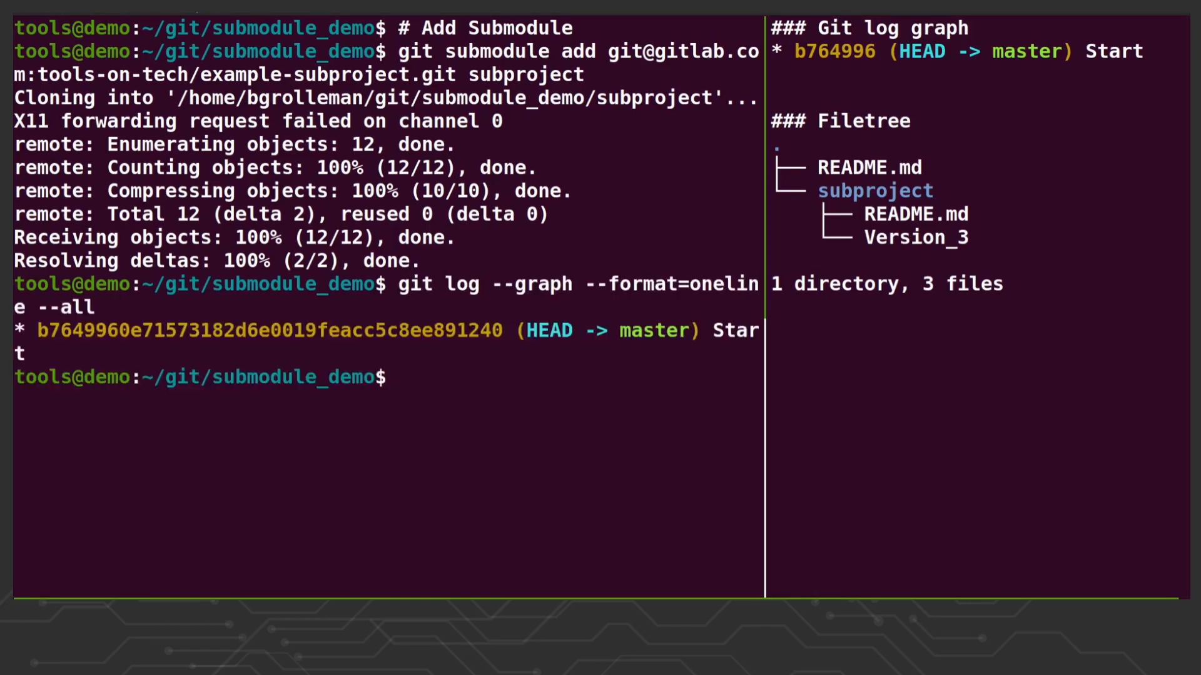
type("cd")
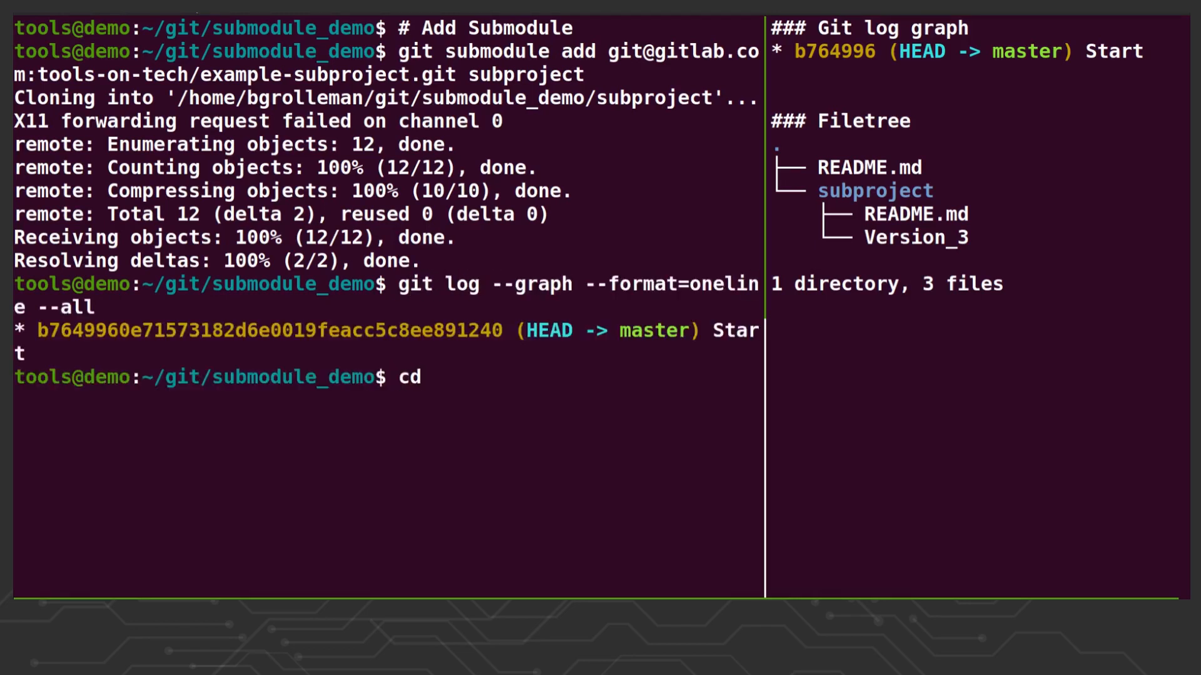
type("subproject/")
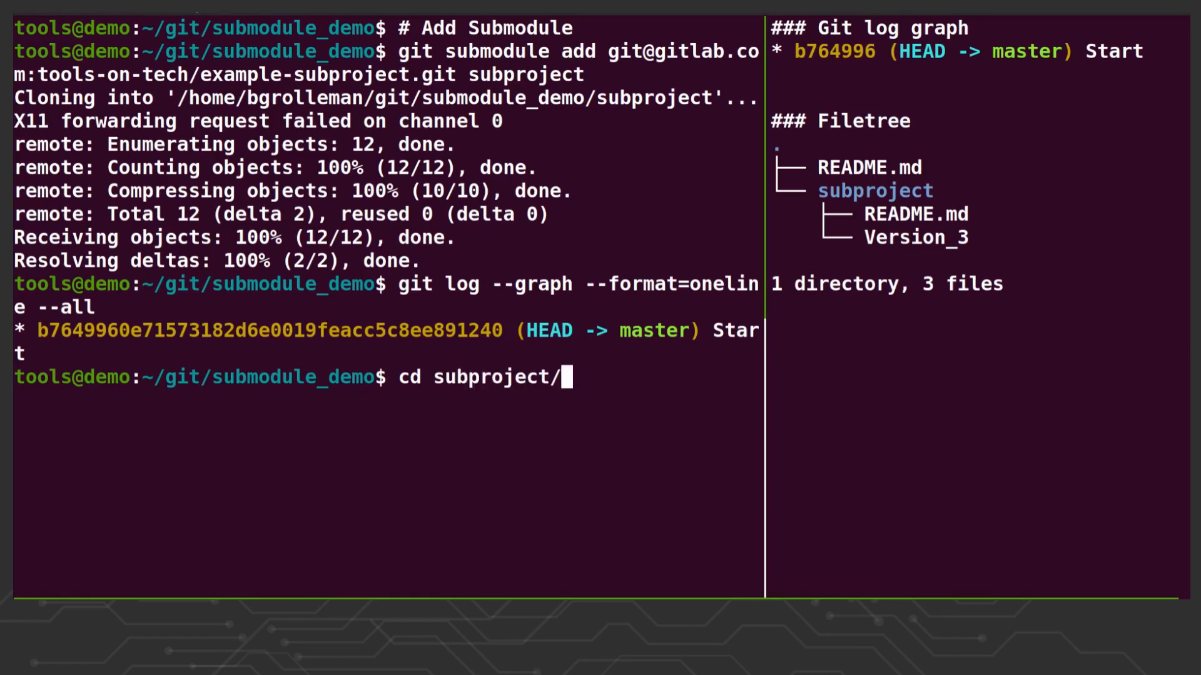
type("git log --graph --format=oneline --all")
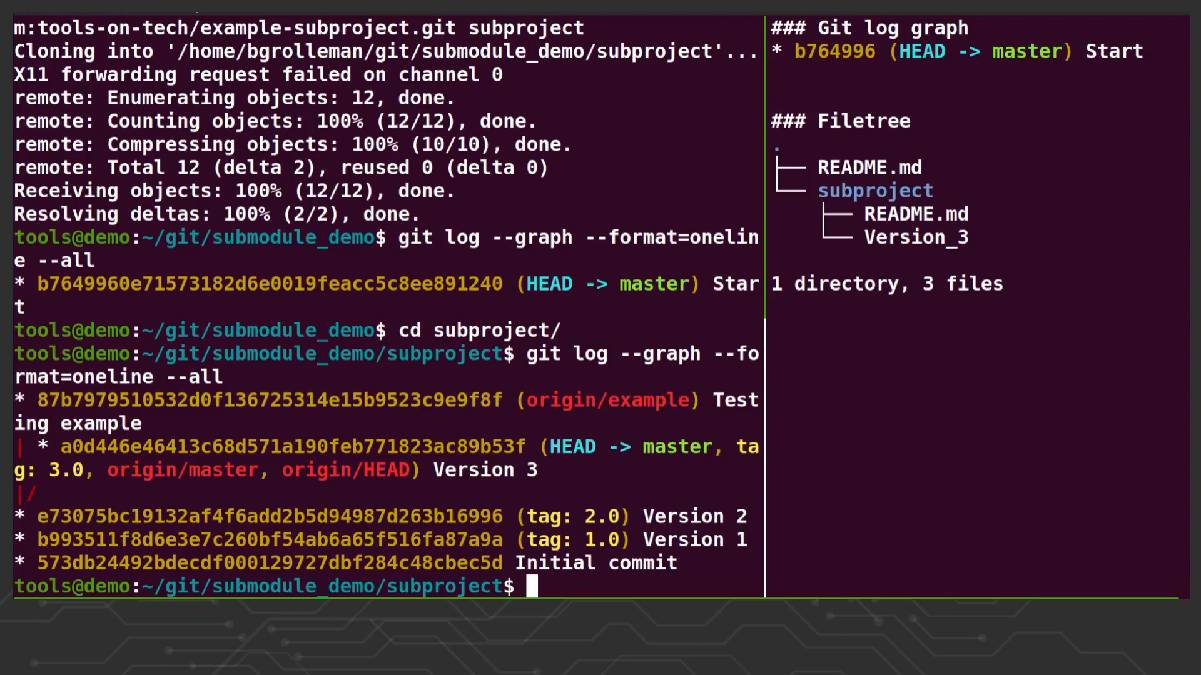
type("git checkout")
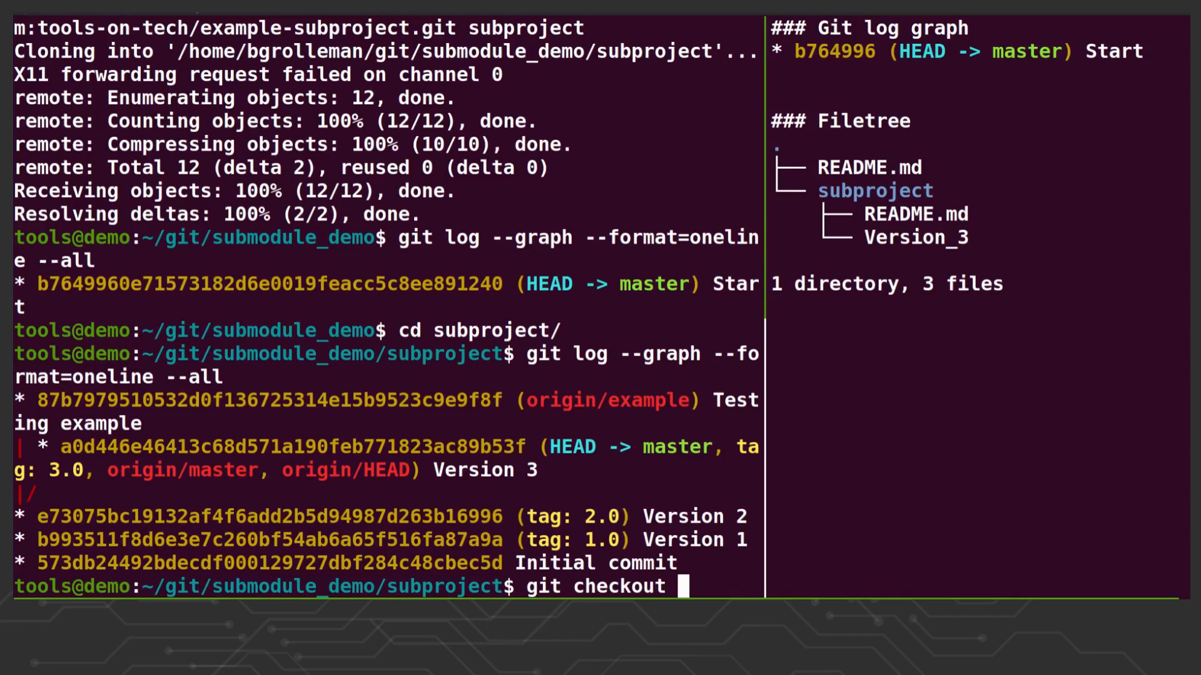
type("1.0")
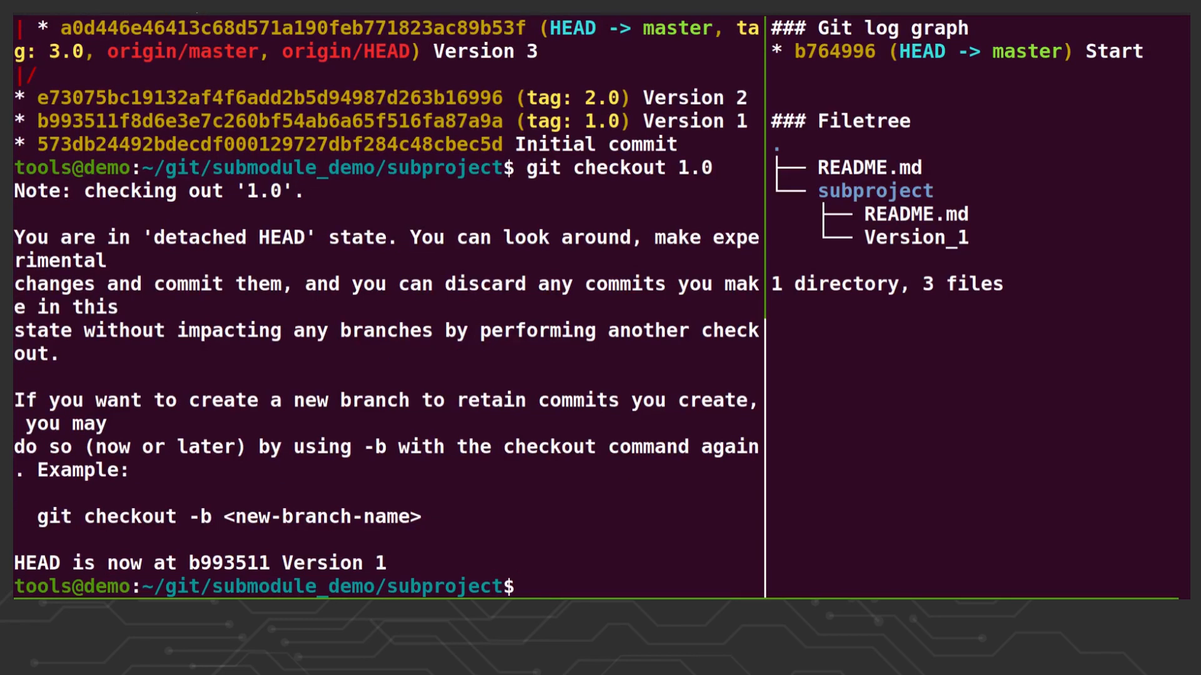
- Stage subproject/ in the main repo and commit it as 'Adding v1.0 of subproject'
type("cd ..")
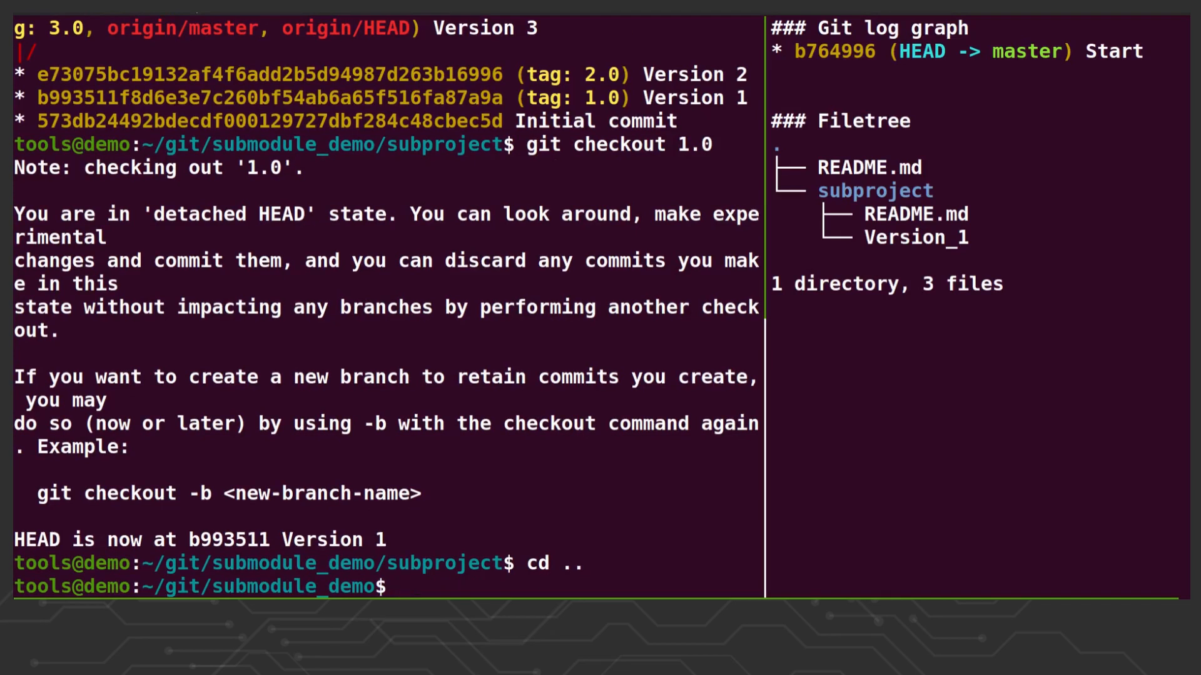
type("git add subproject/")
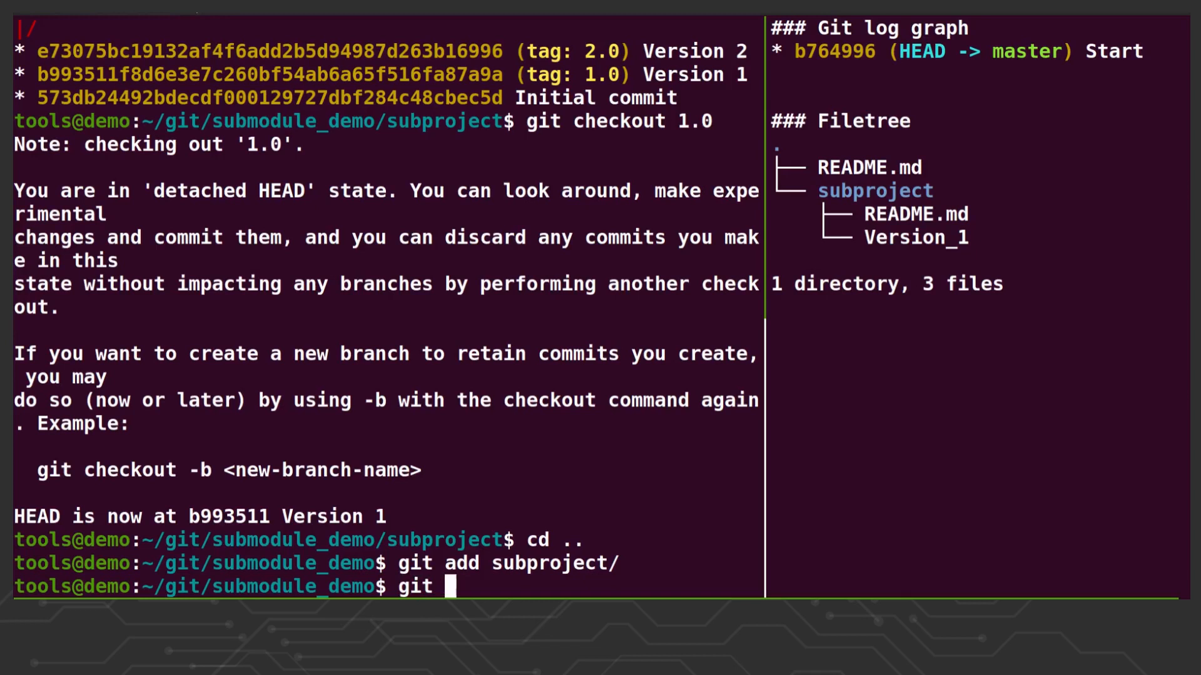
type("commit -m 'Adding")
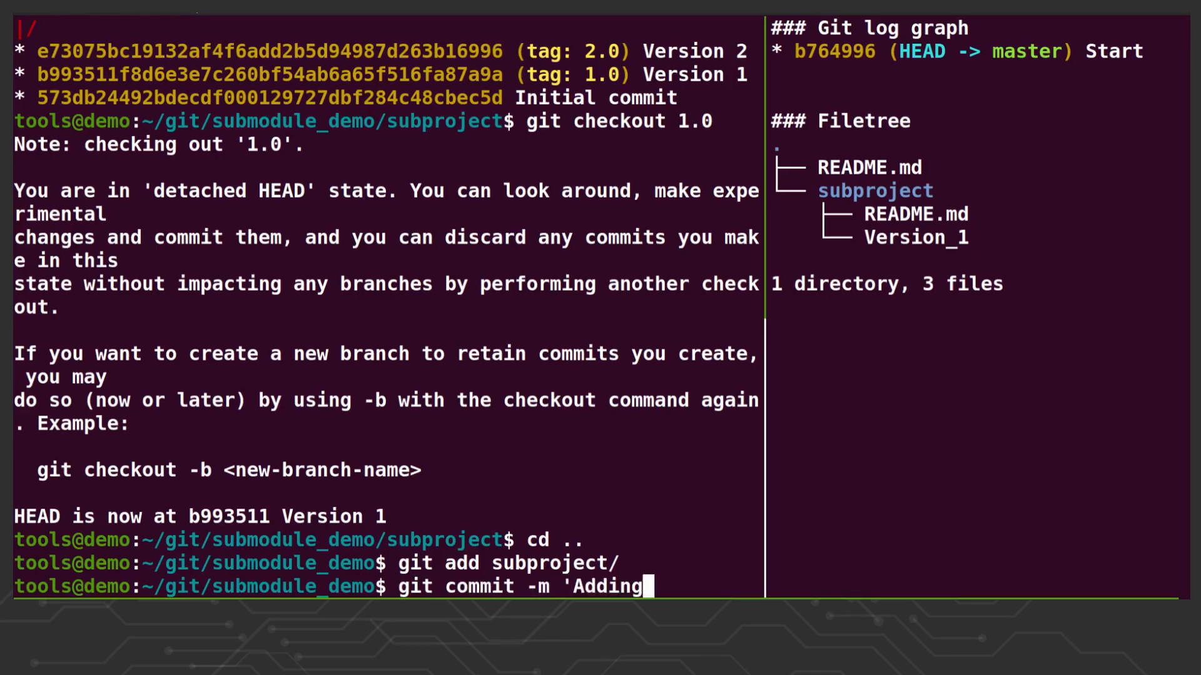
type("v1.0 of subproject")
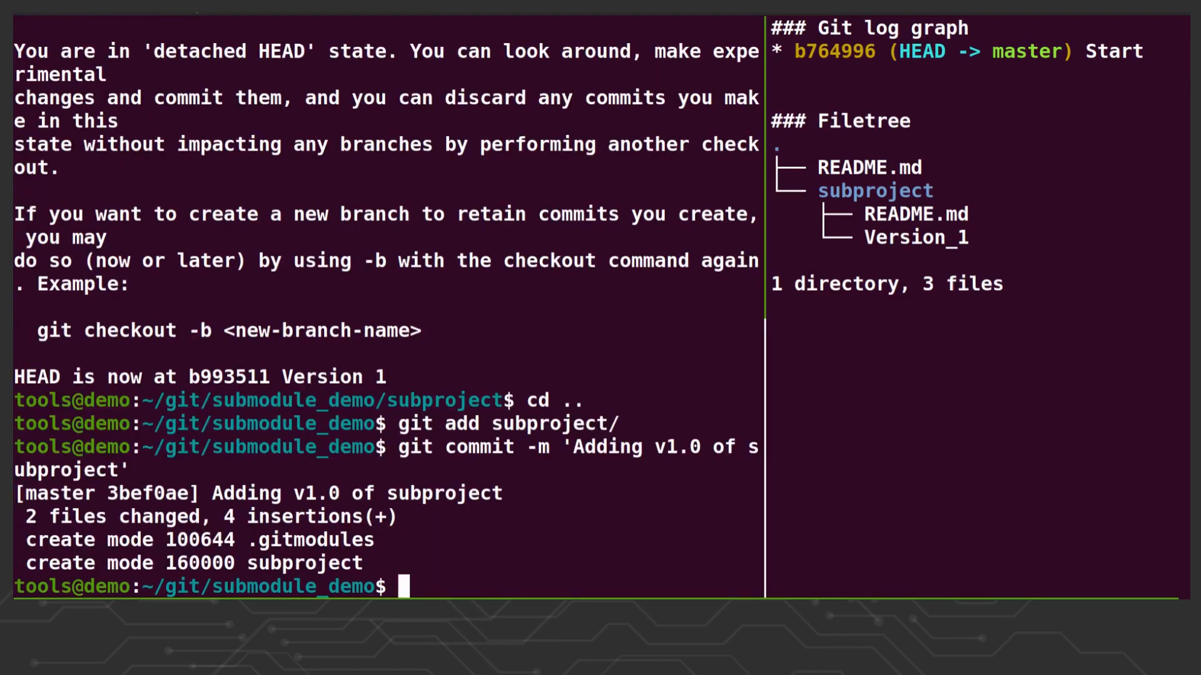
type("g")
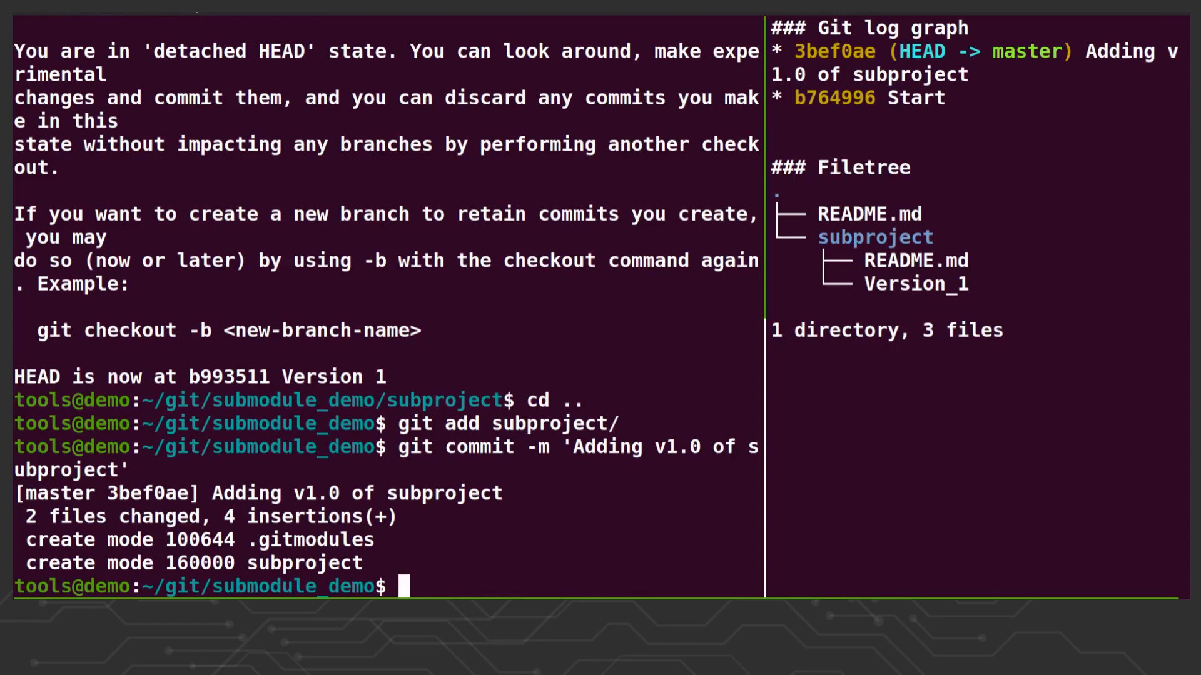
type("# switching versions")
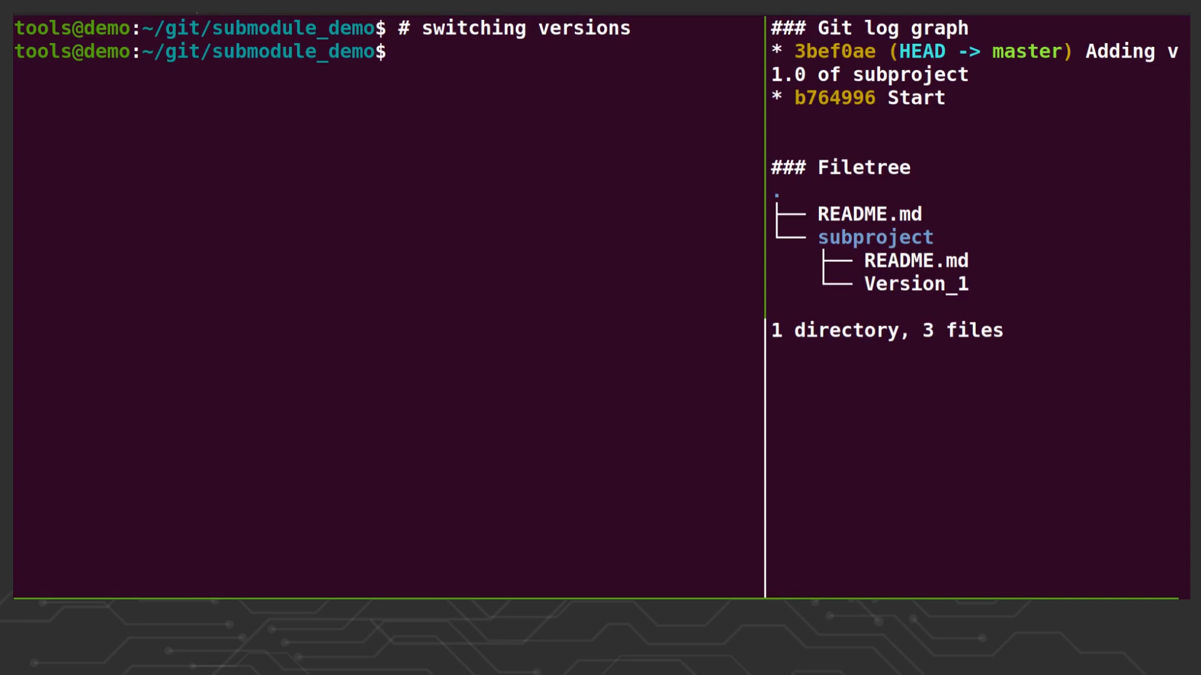
- Switch the subproject submodule to its 2.0 tag
type("git pull")
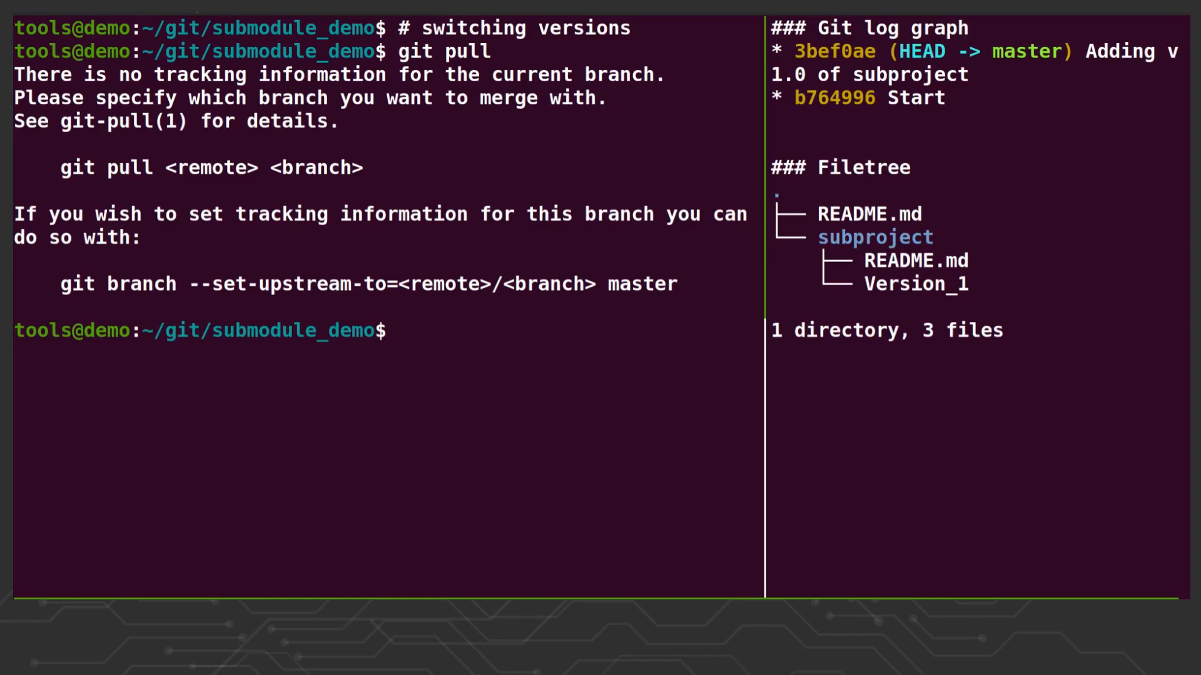
type("cd")
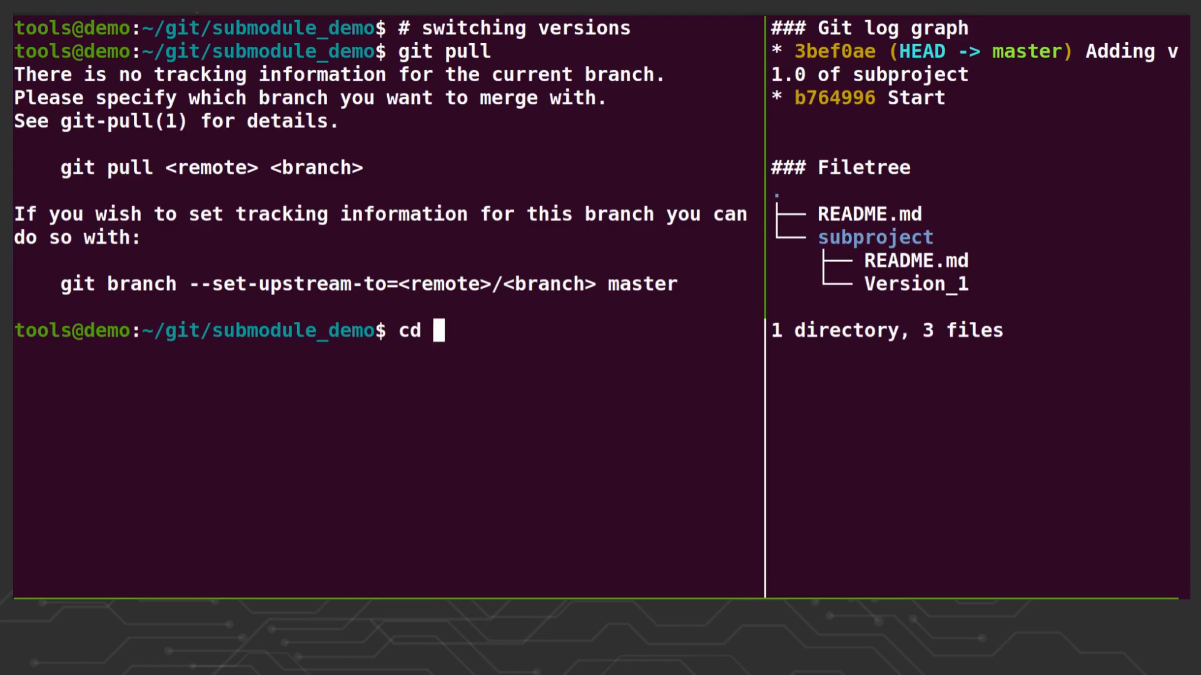
type("subproject/")
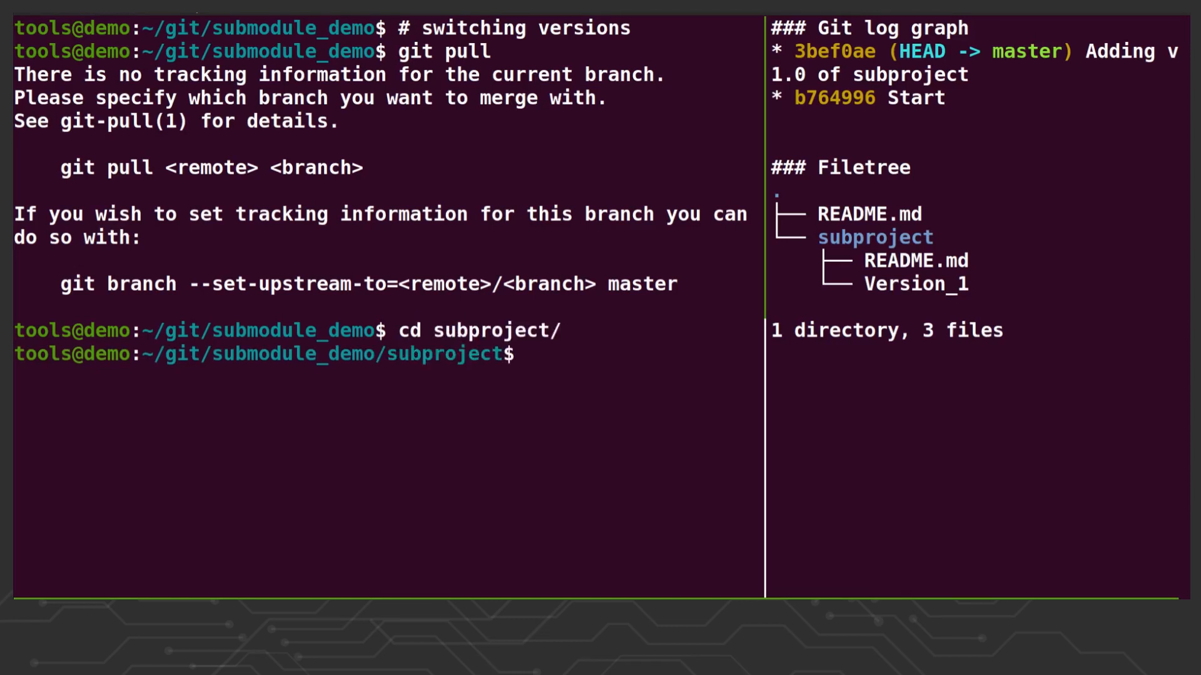
type("git checkout")
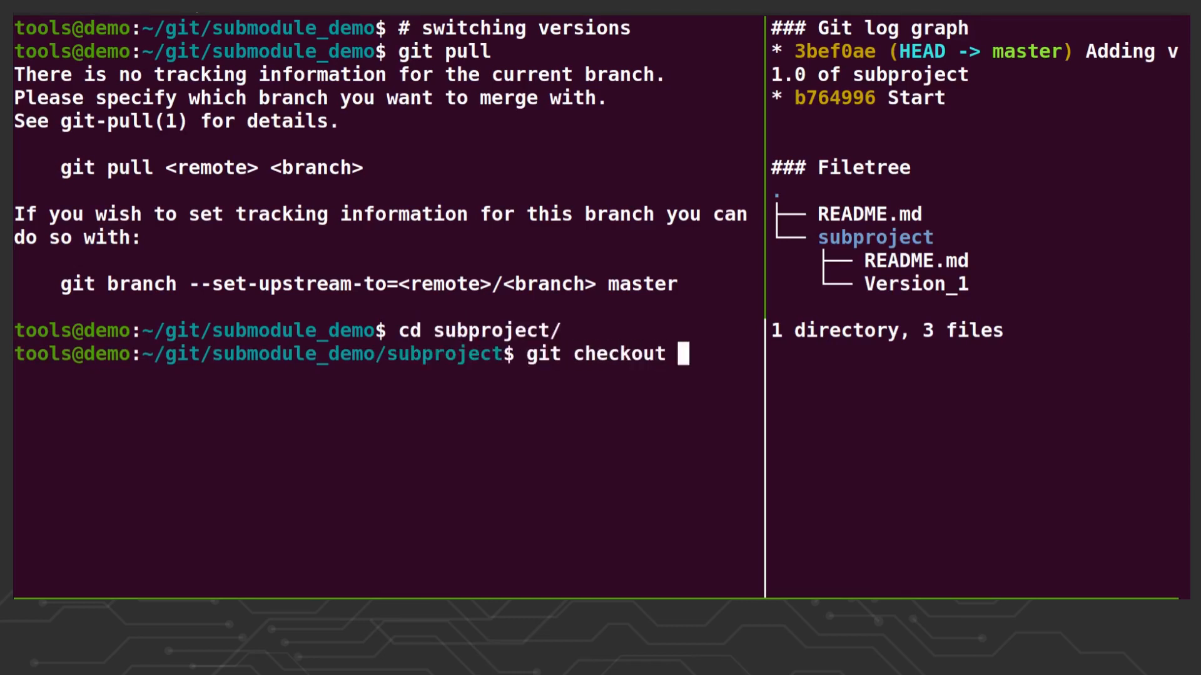
type("2.0")
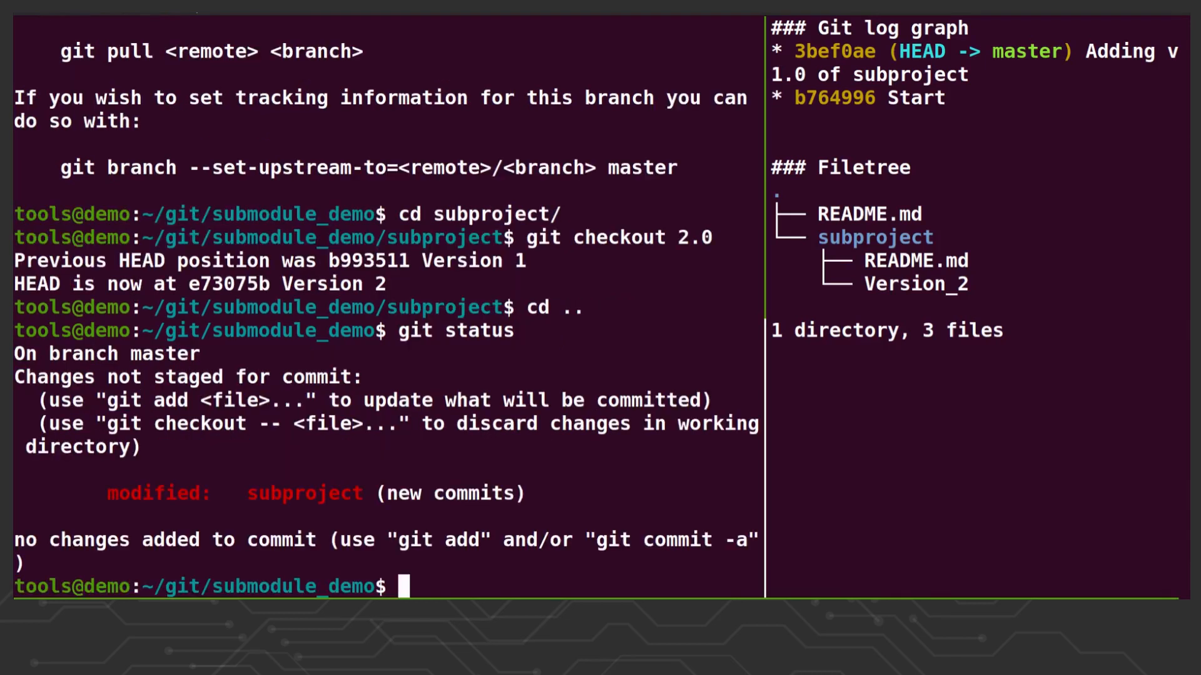
- Stage subproject/ and commit 'Updating subproject to v2.0' on master
type("git add subproject/")
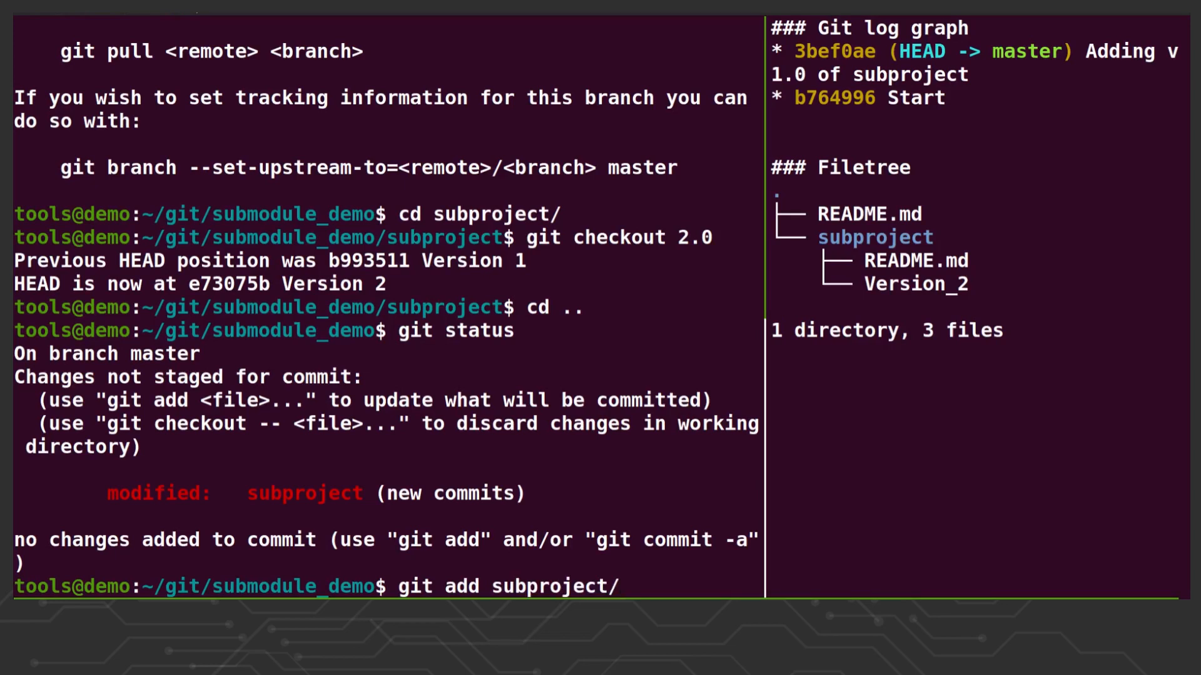
type("git commit -")
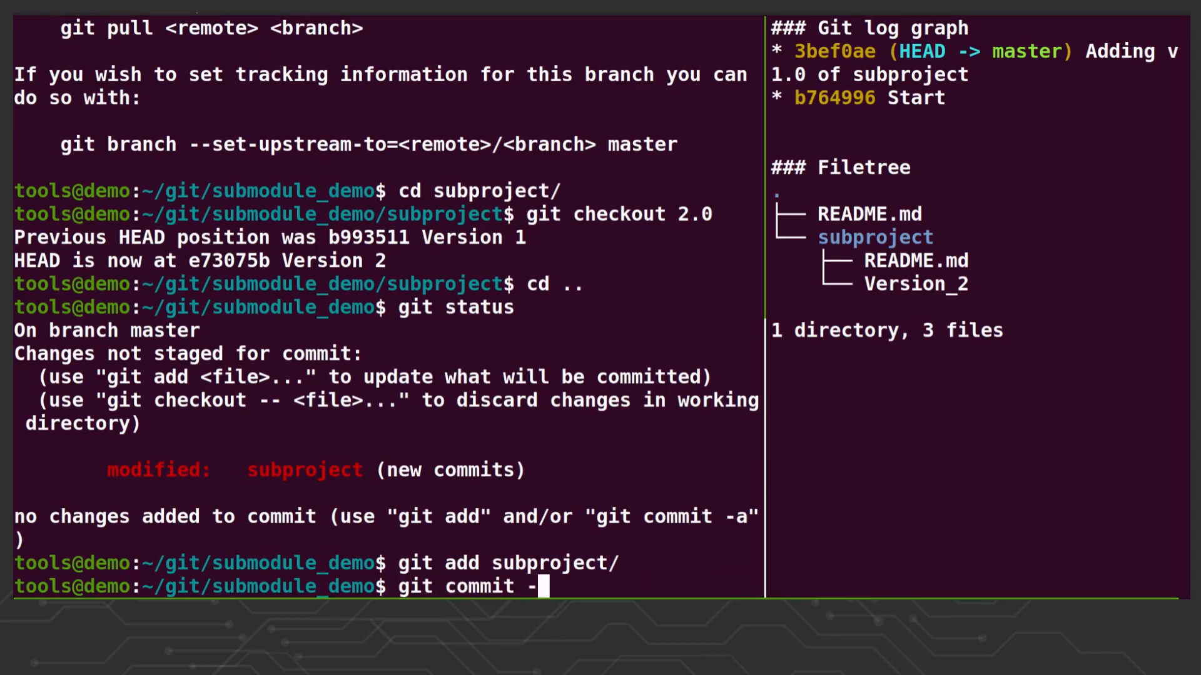
type("m 'Updating s")
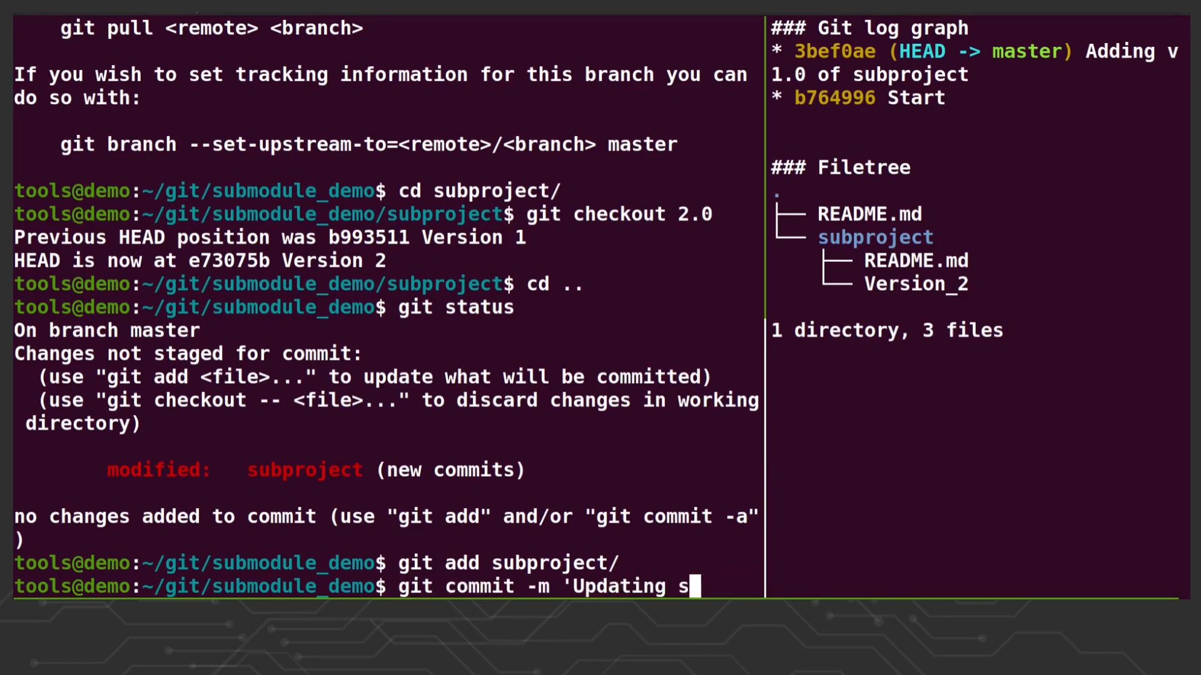
type("ubproject to v2")
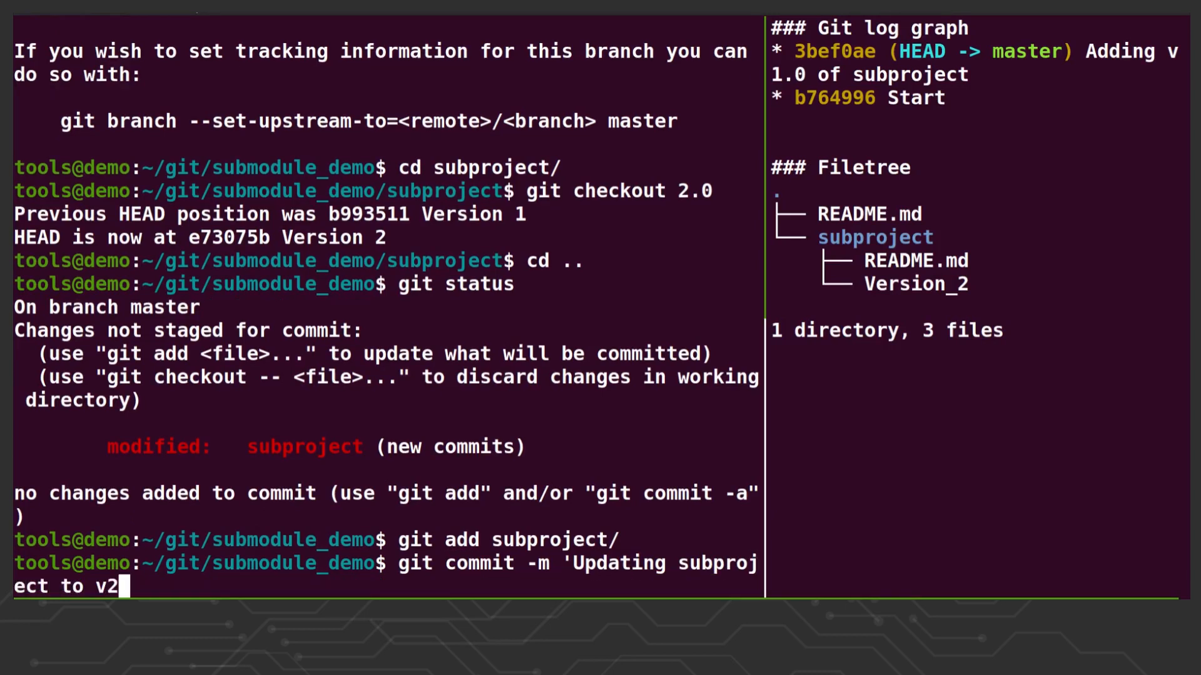
type("2.0")
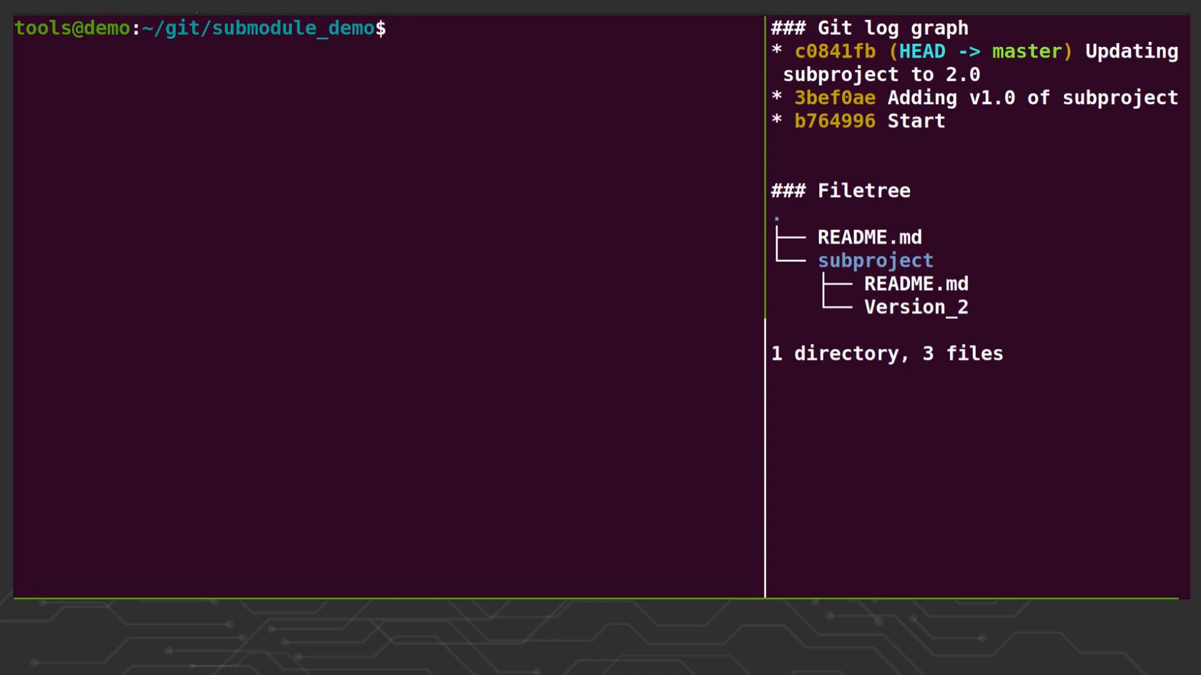
type("# updating submodules when switching branches")
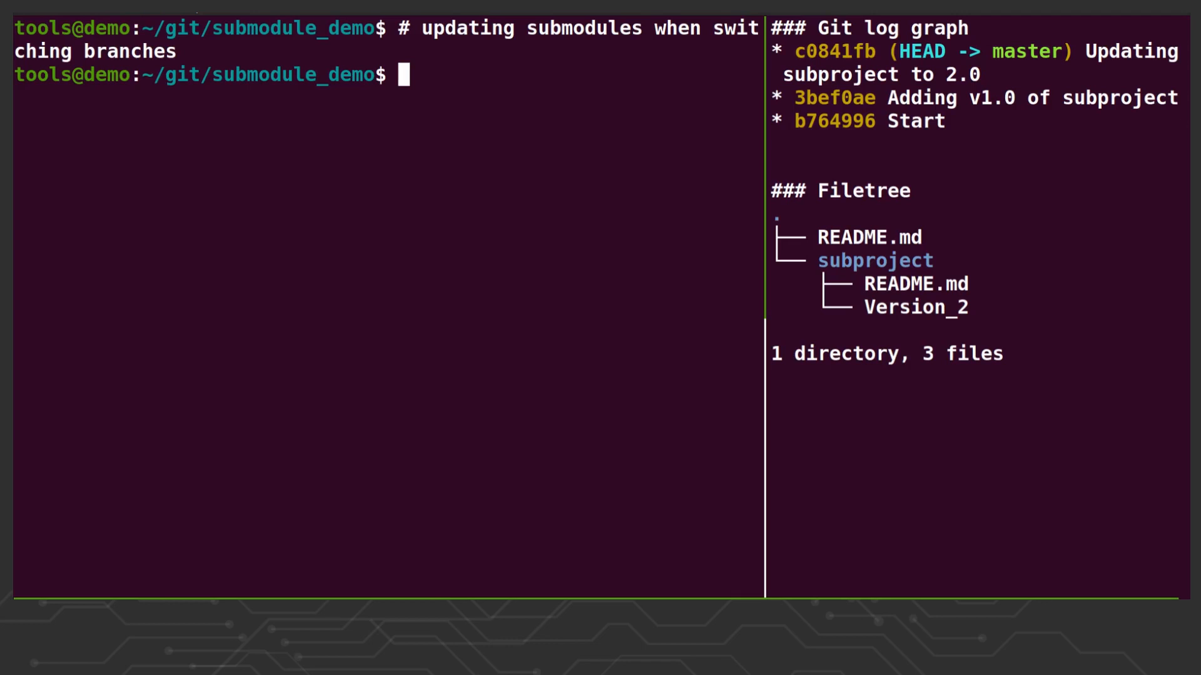
- Check out commit 3bef0ae and run git submodule update to restore subproject to Version_1
type("git ch")
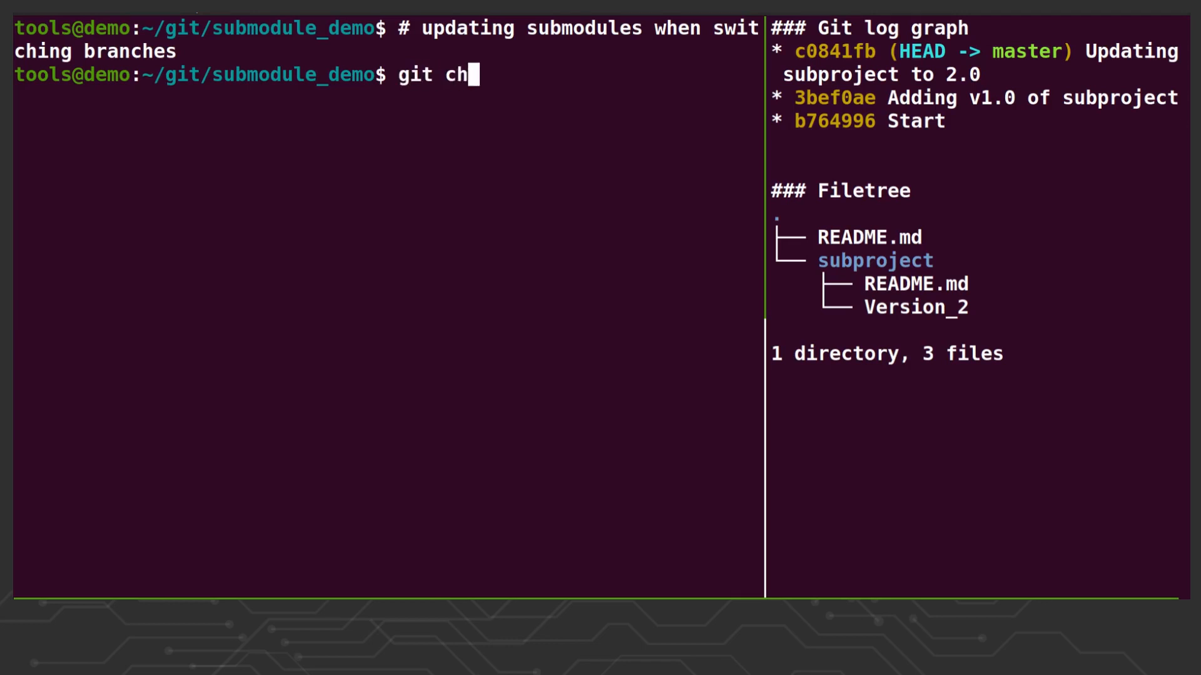
type("eckout 3")
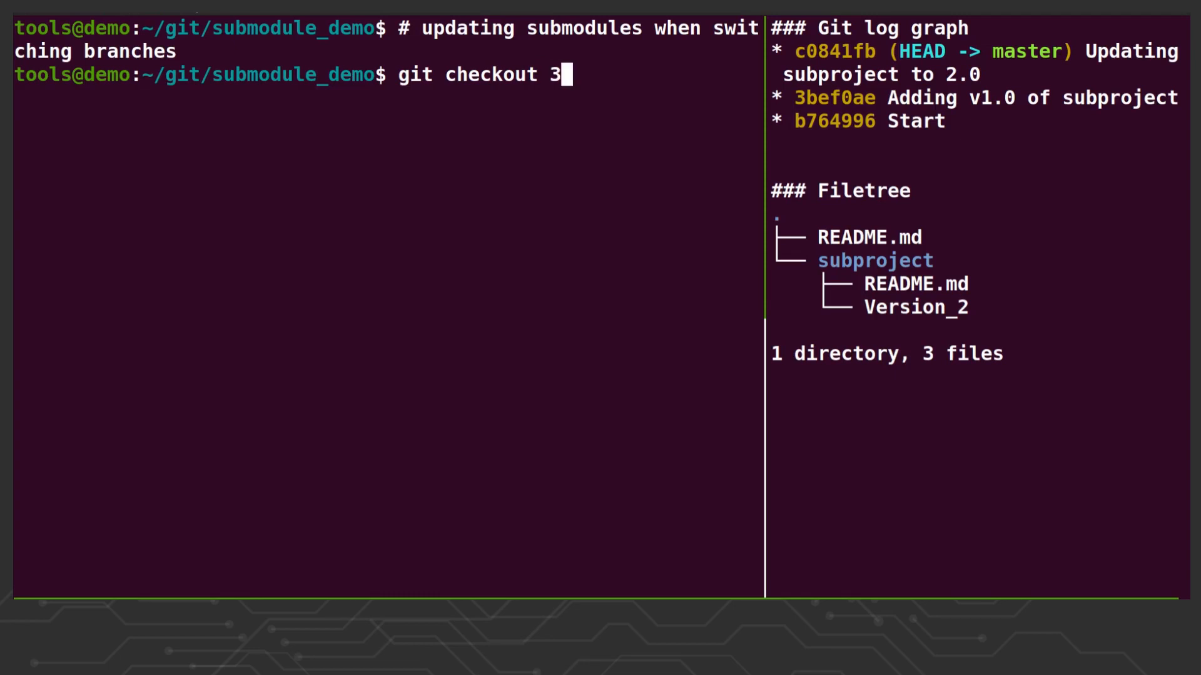
type("bef0ae")
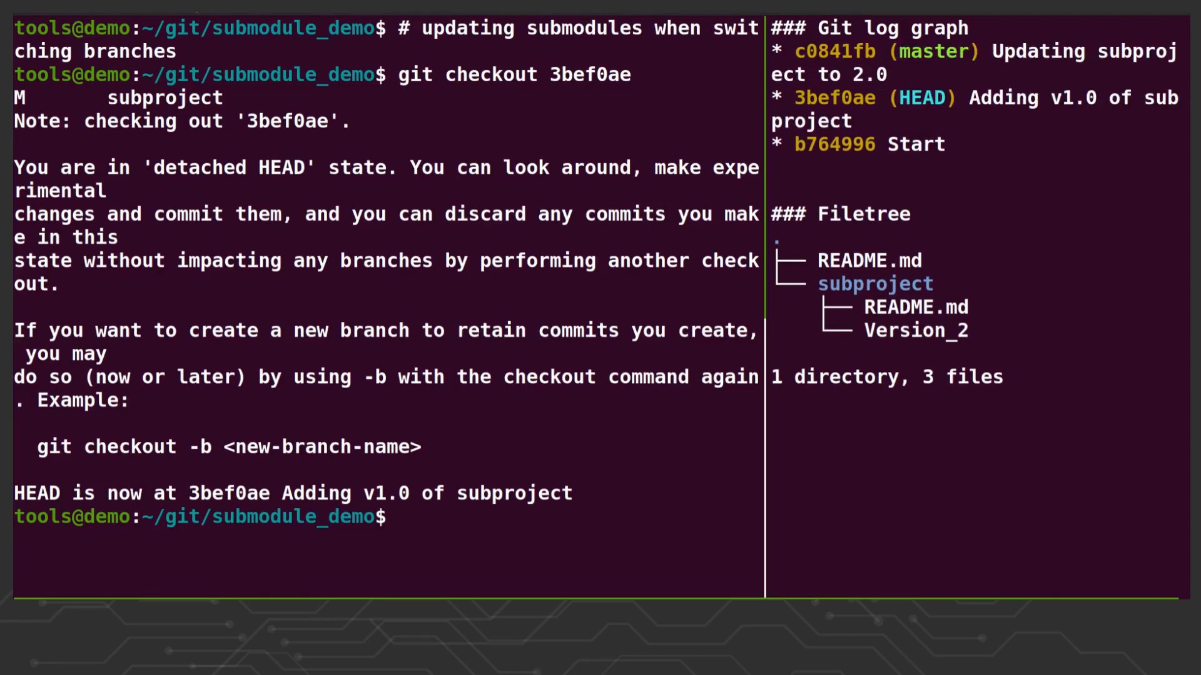
type("git status")
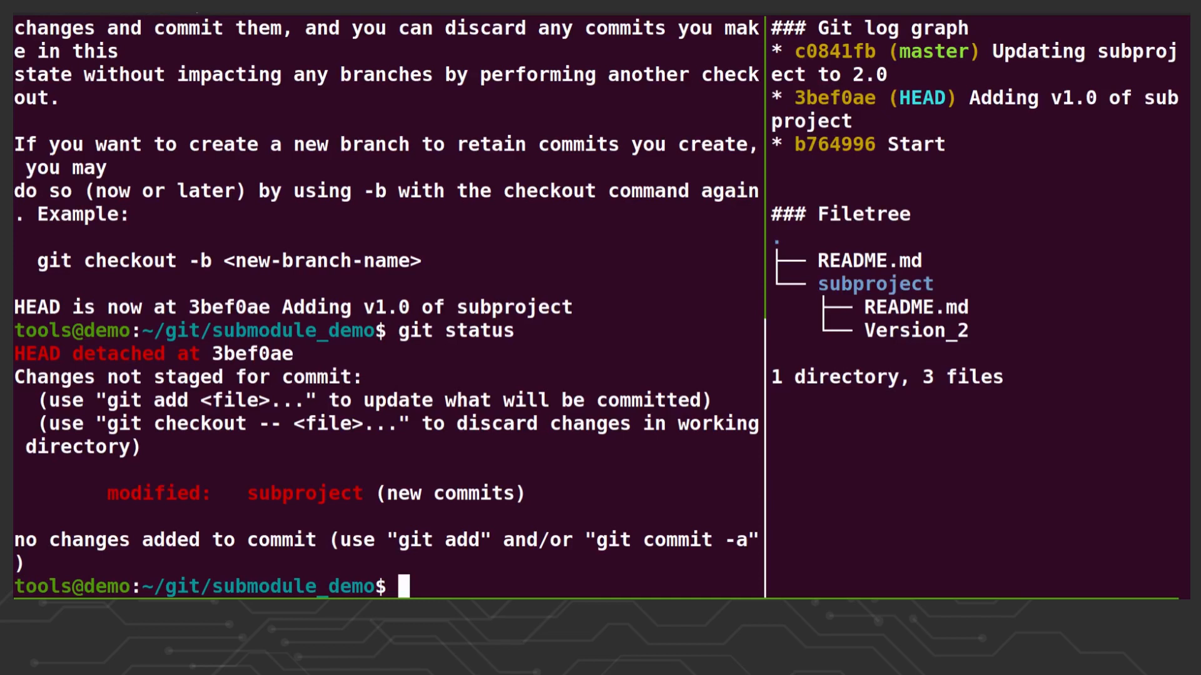
type("git submodule update")
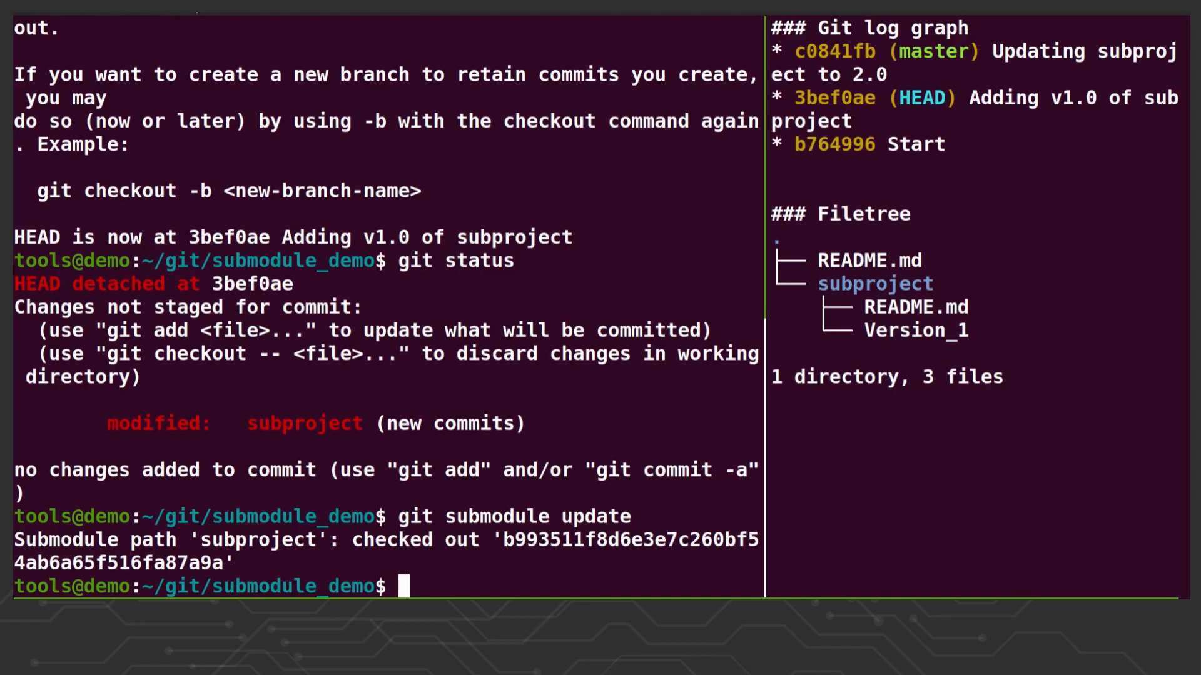
type("git status")
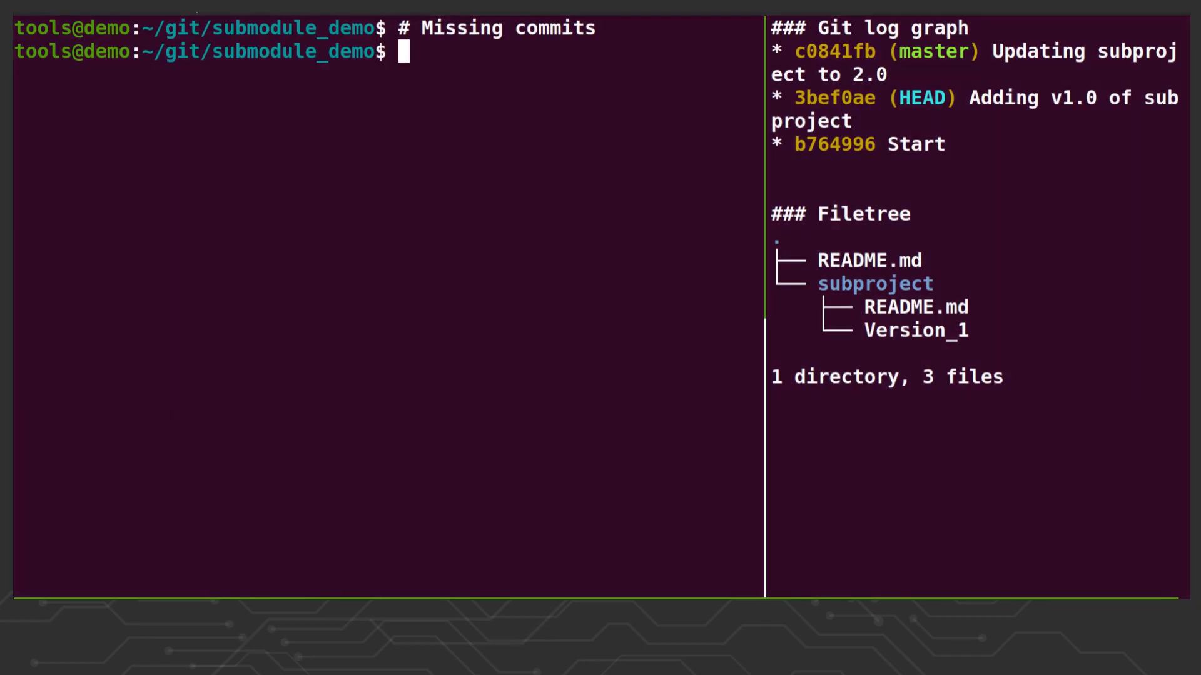
- Return to master, update the submodule, and create branch feature/demo_forget inside subproject
type("cd subproject/")
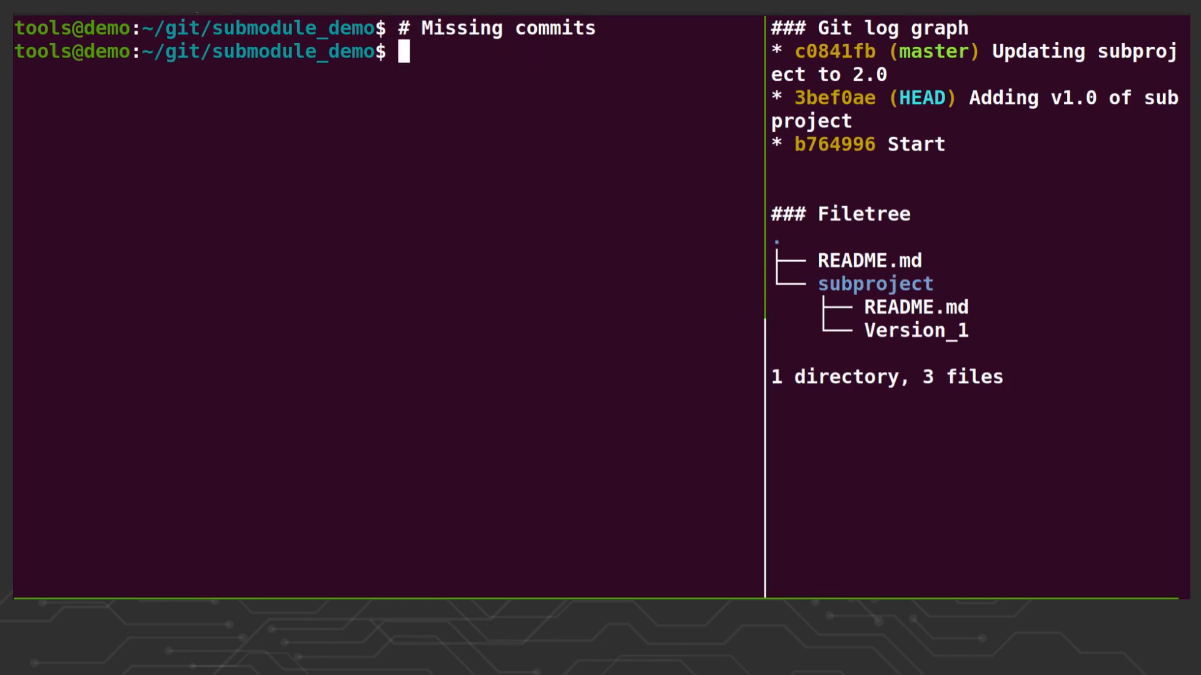
type("git checkout master")
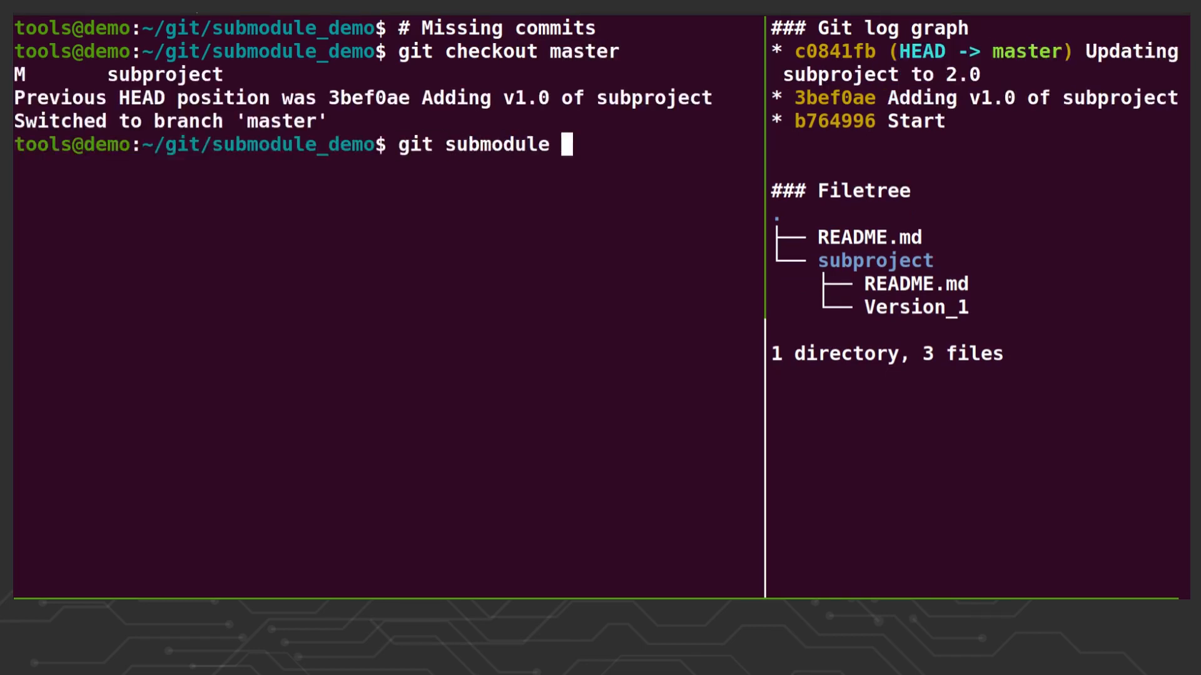
type("update")
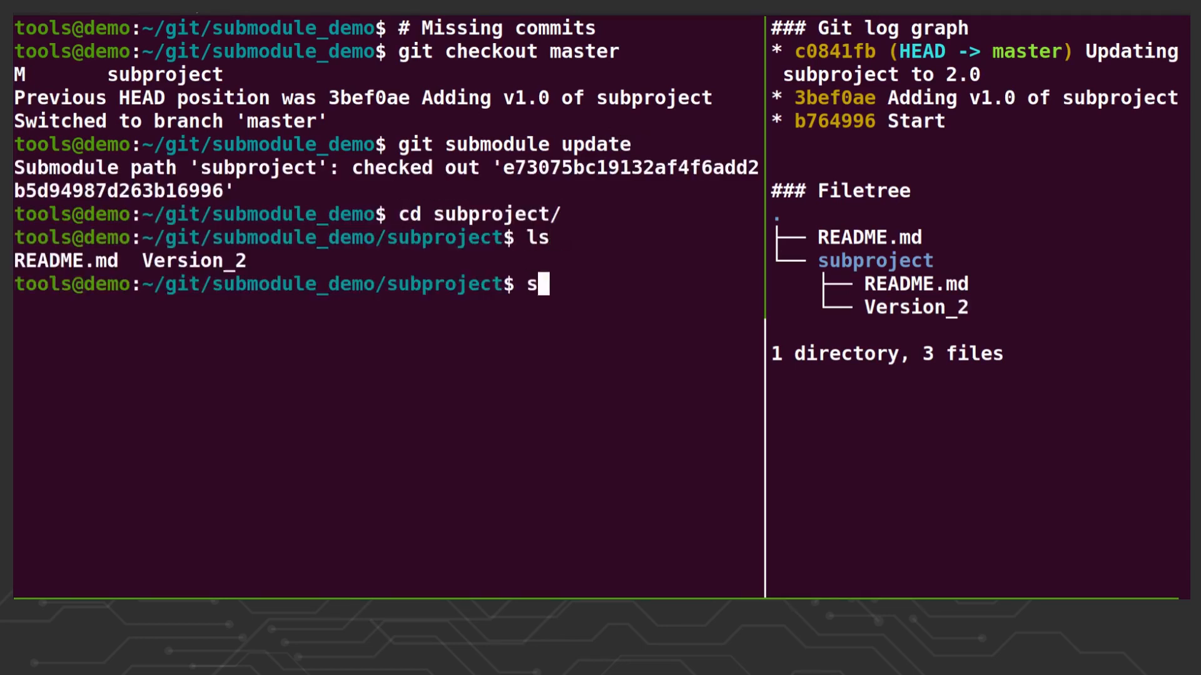
key("BackSpace")
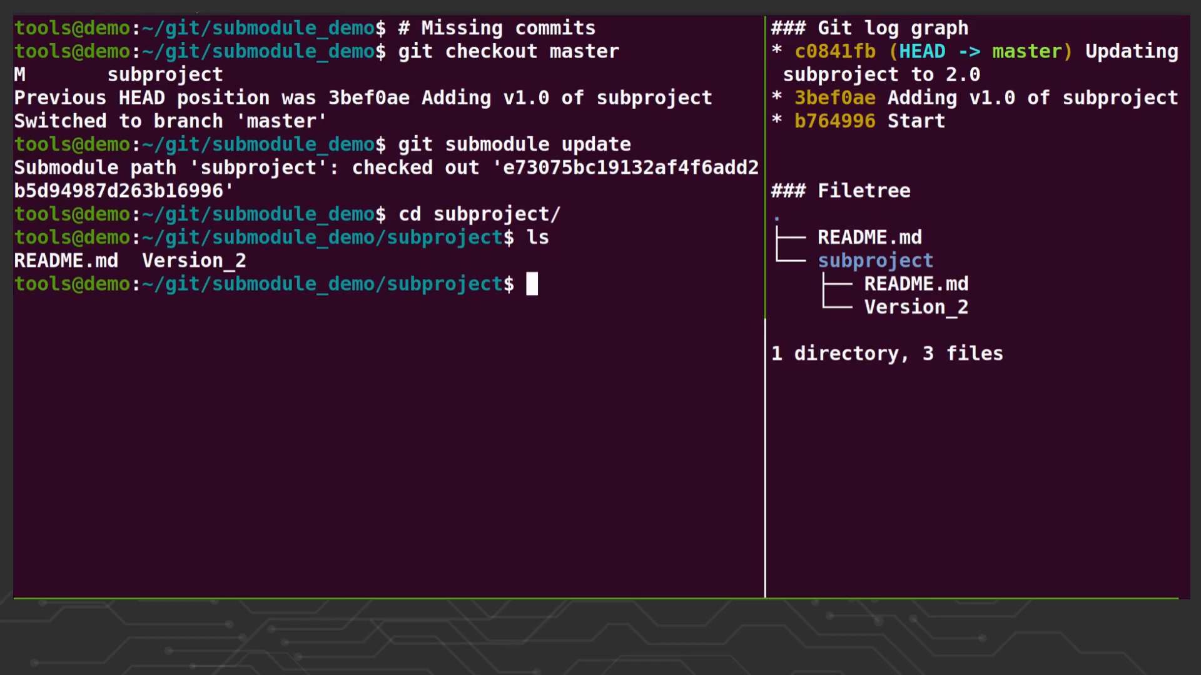
type("git")
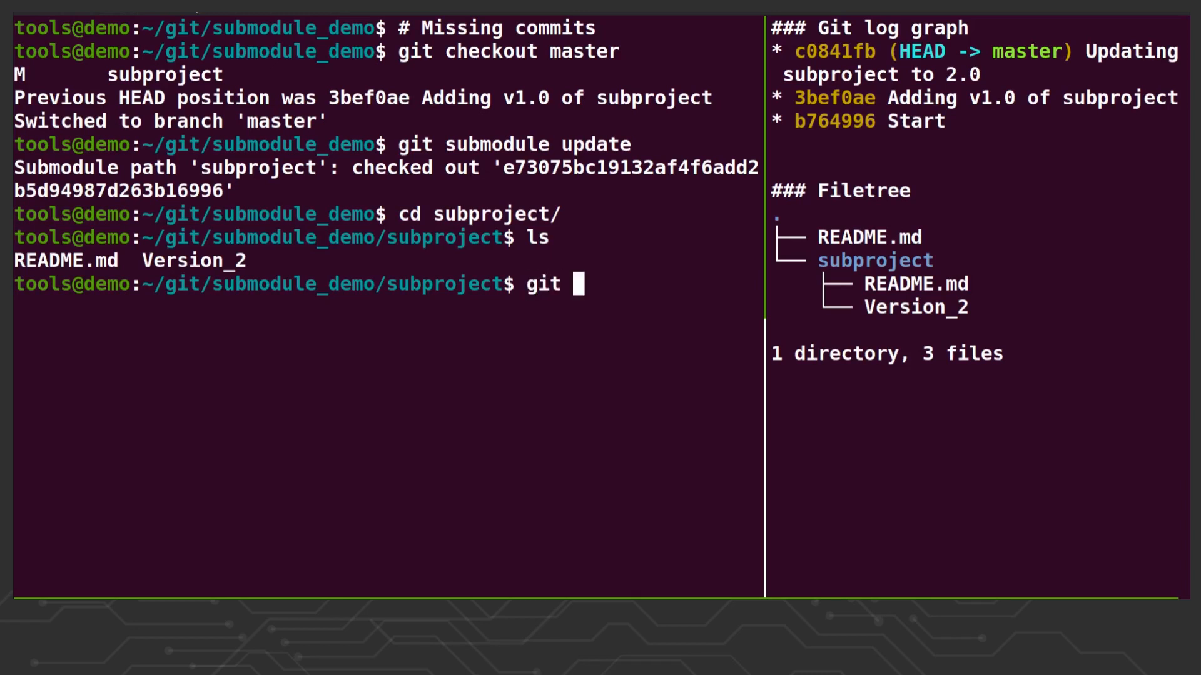
type("checkout")
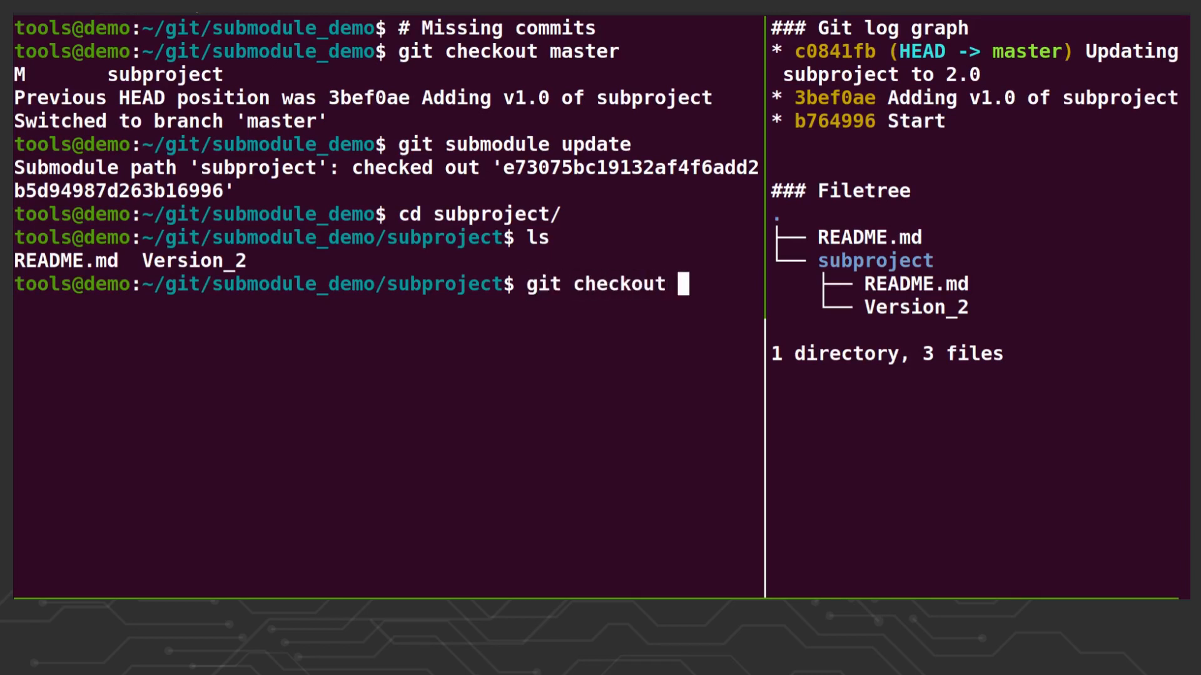
type("-b fea")
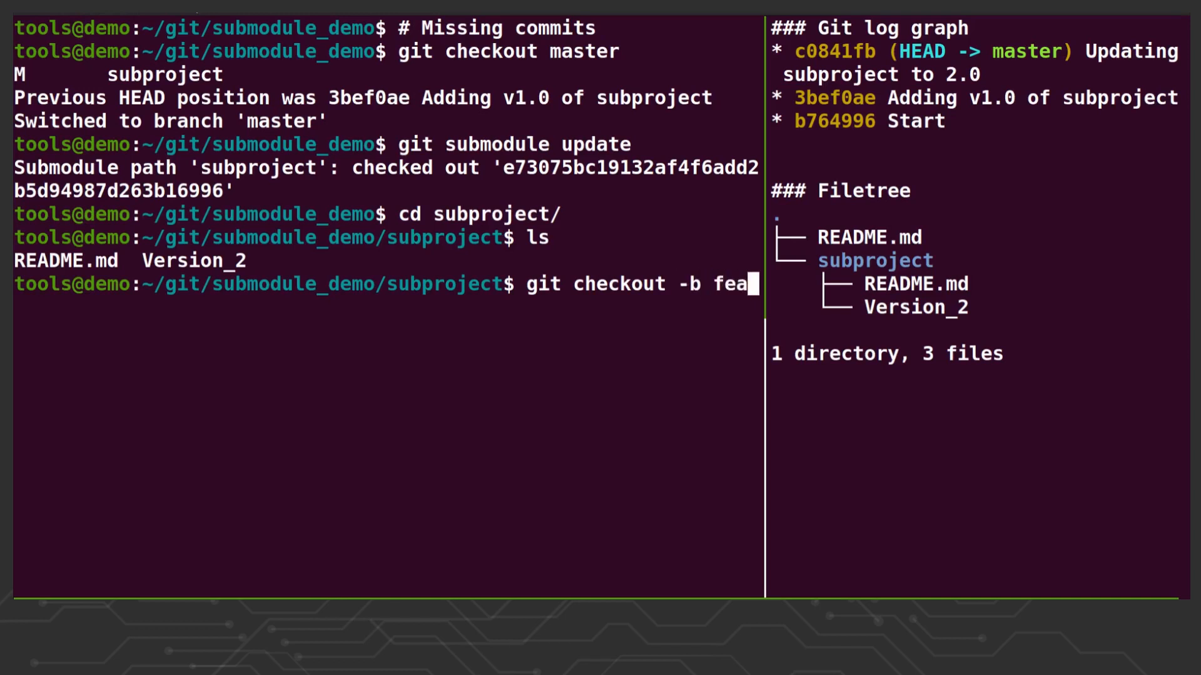
type("t")
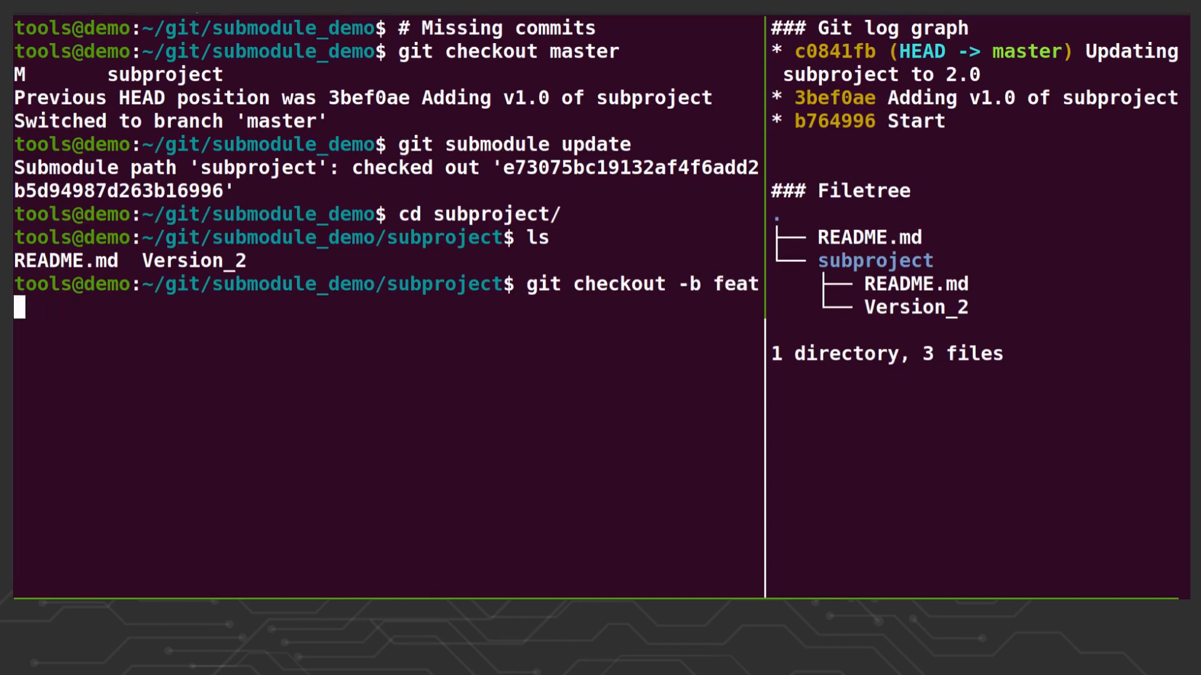
type("ure/dmoe")
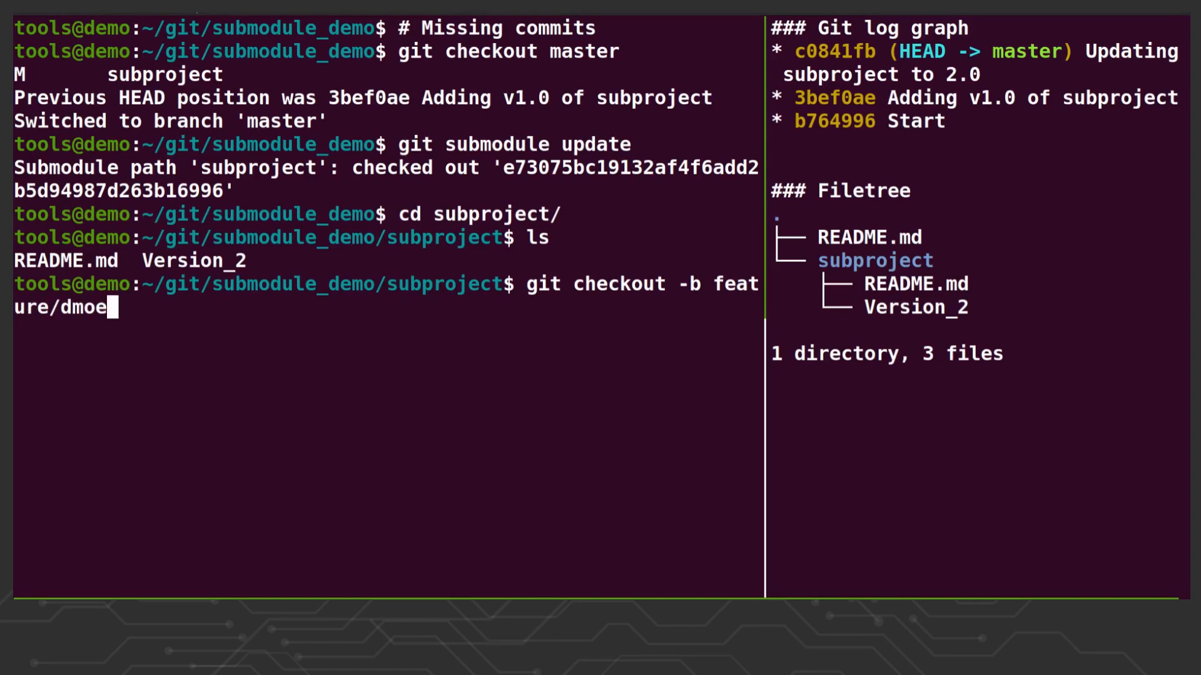
type("emo_c")
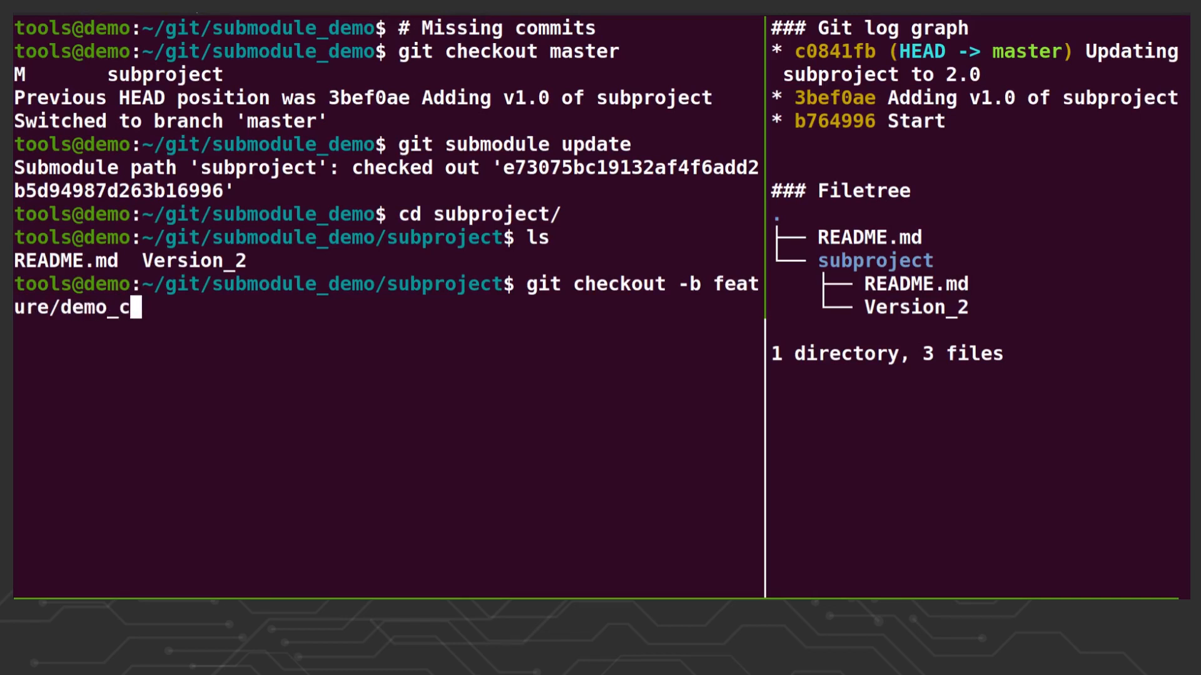
type("orget")
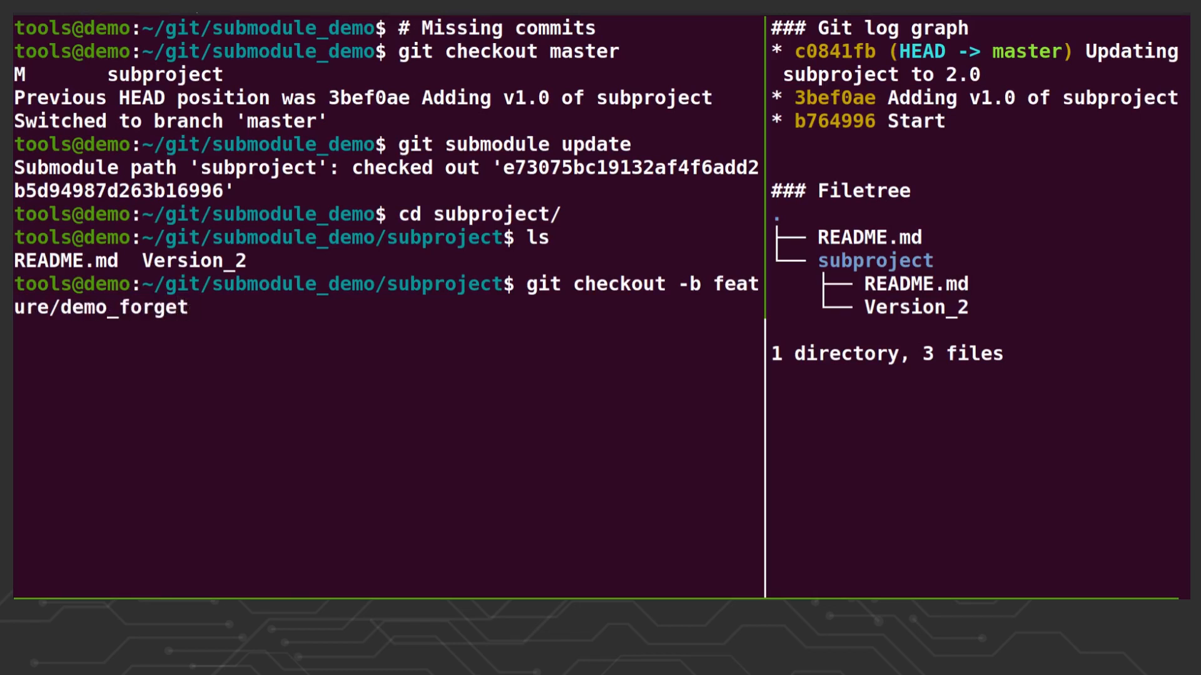
- Create a 'forget' file in subproject, commit it, and go back to the main repo
type("touch")
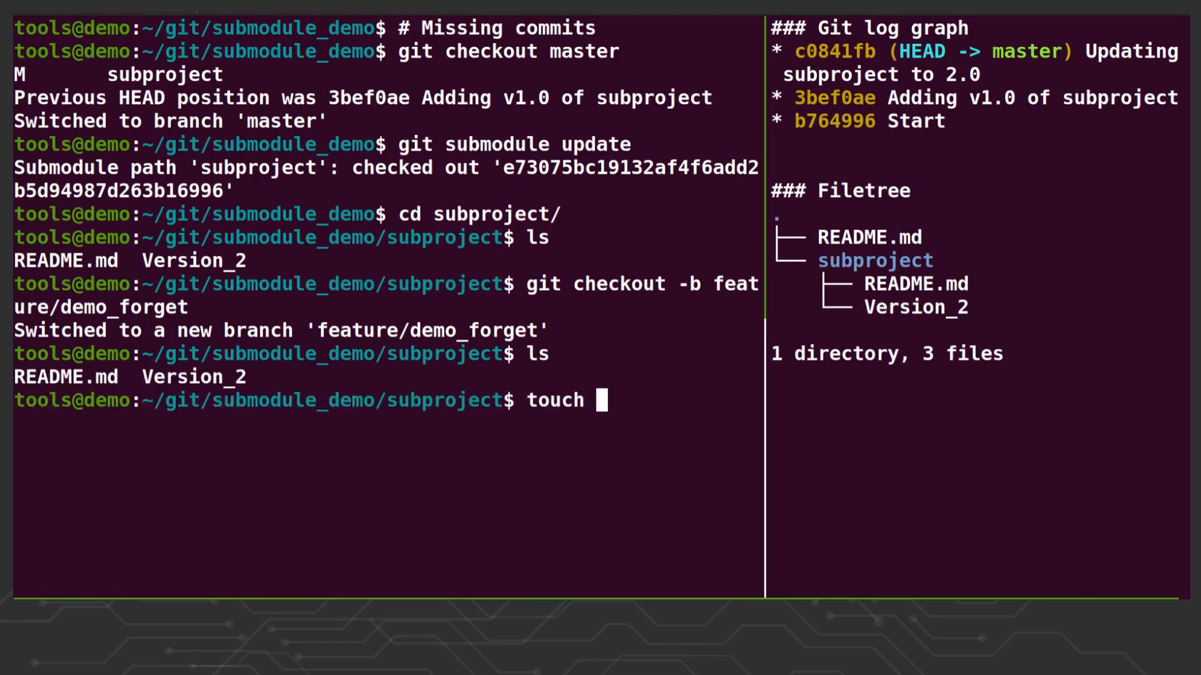
type("forget")
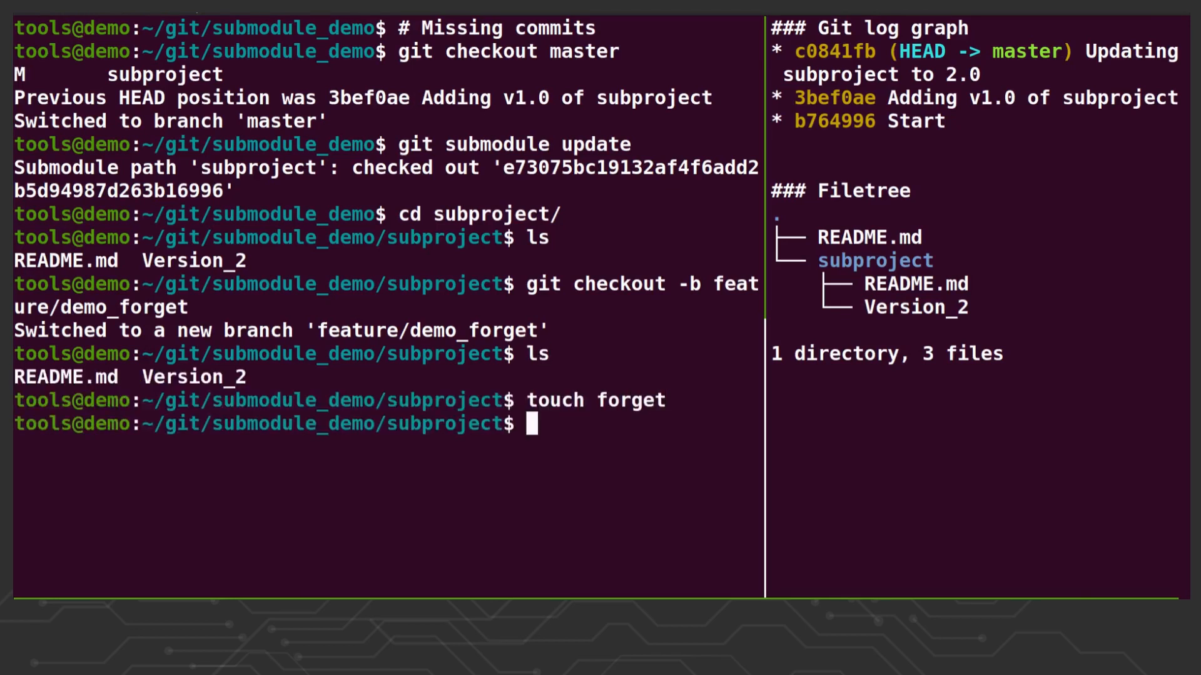
type("git co")
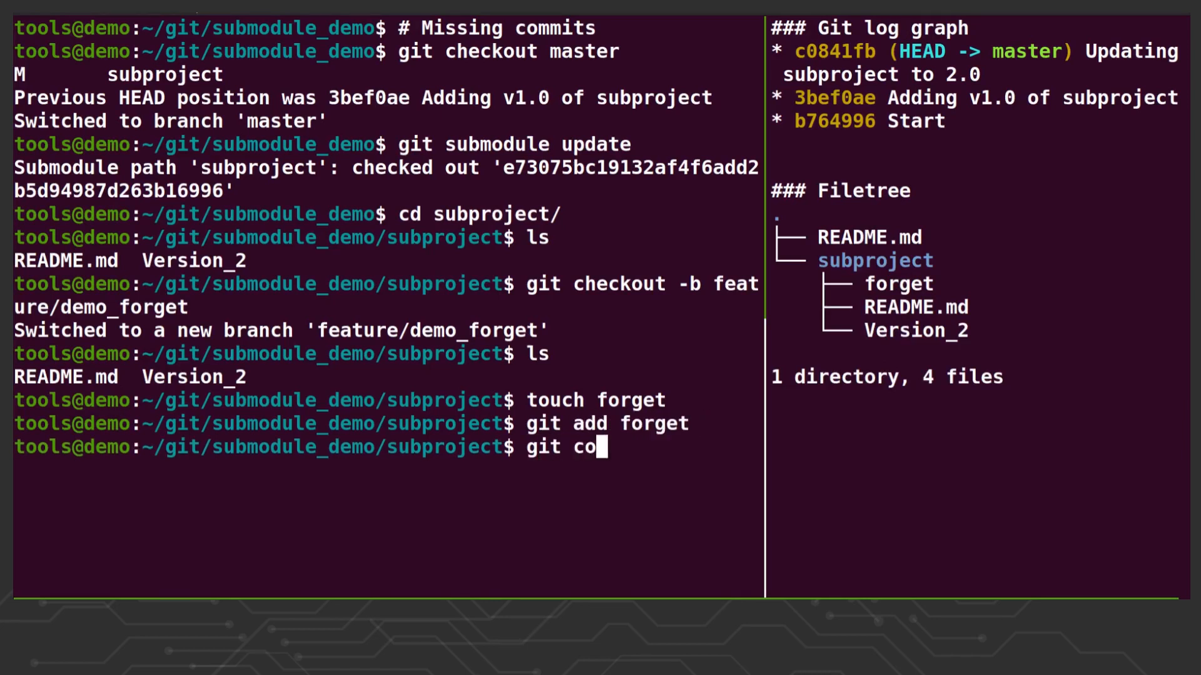
type("mmit -m 'Adding forgotten feature")
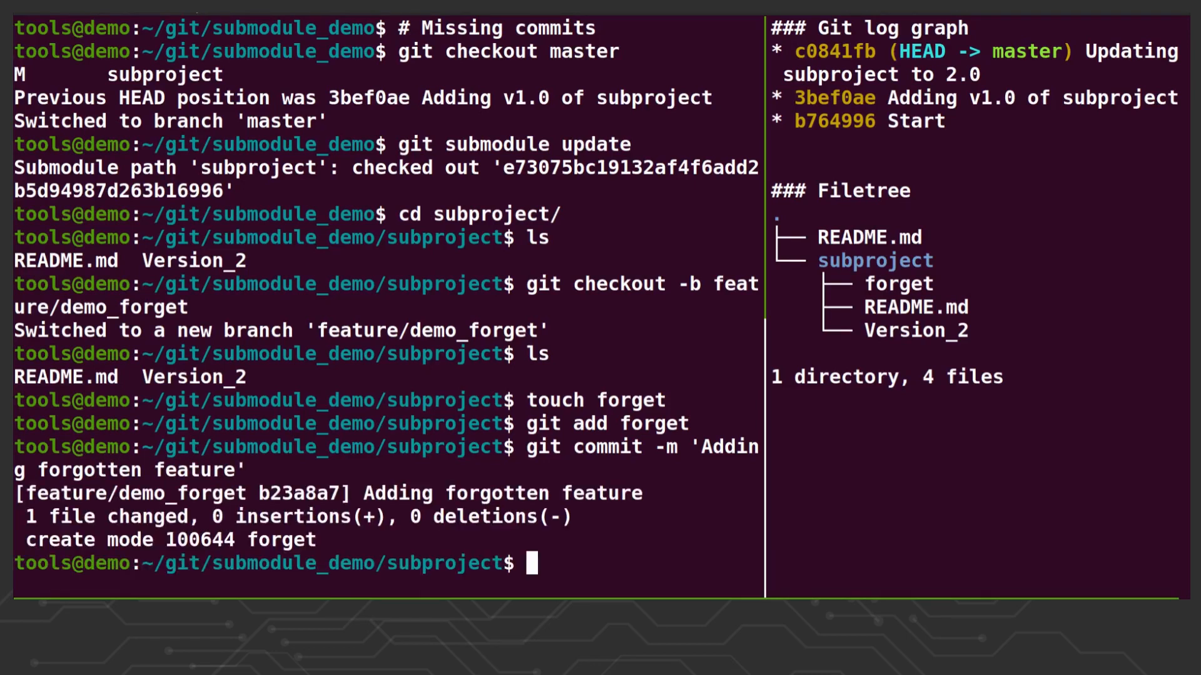
type("cd ..")
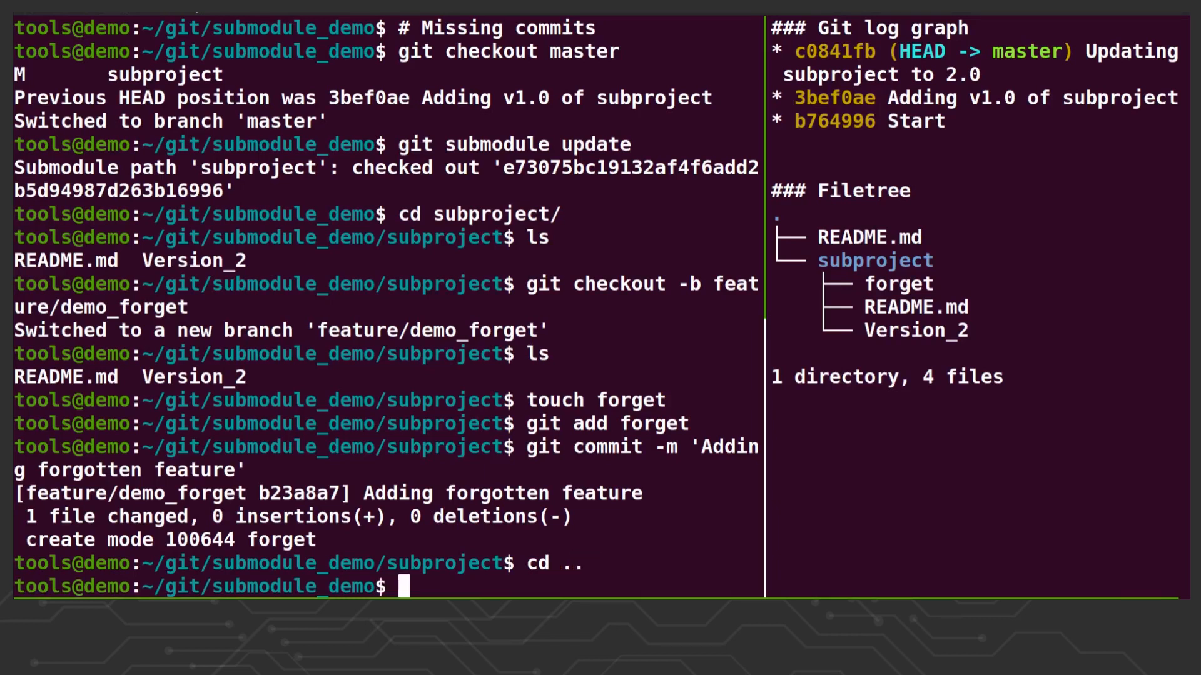
- Commit the submodule change as 'Adding missing feature to subproject' and move up to the git folder
type("git status")
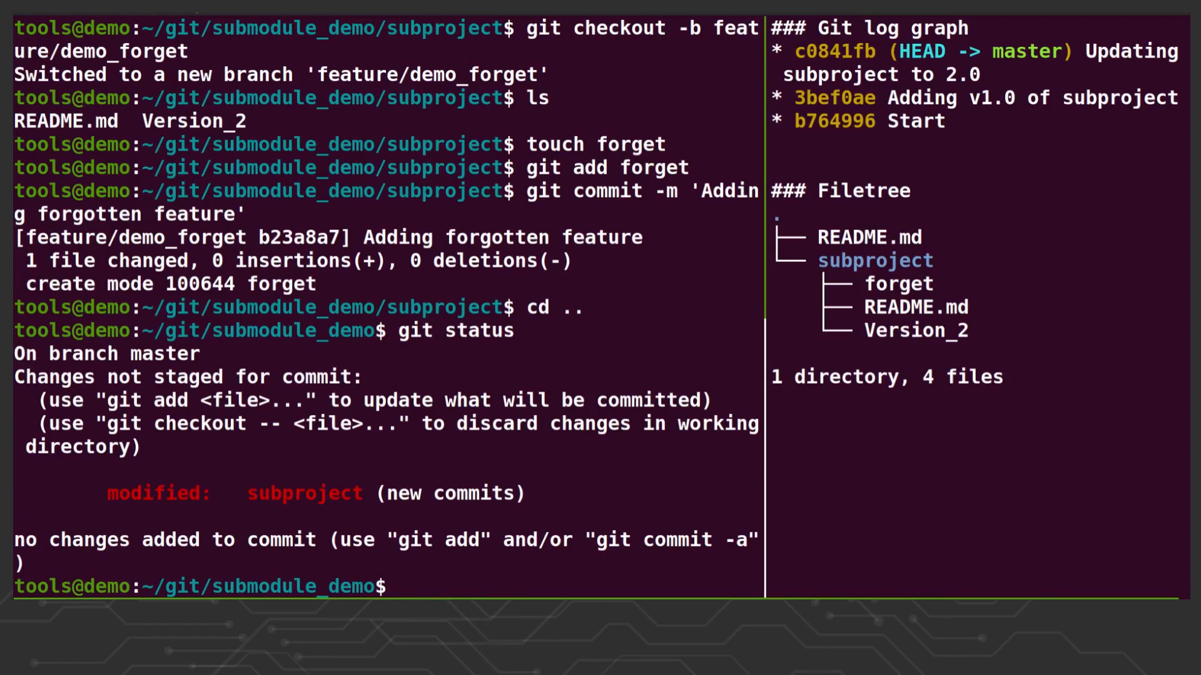
type("git add subproject/")
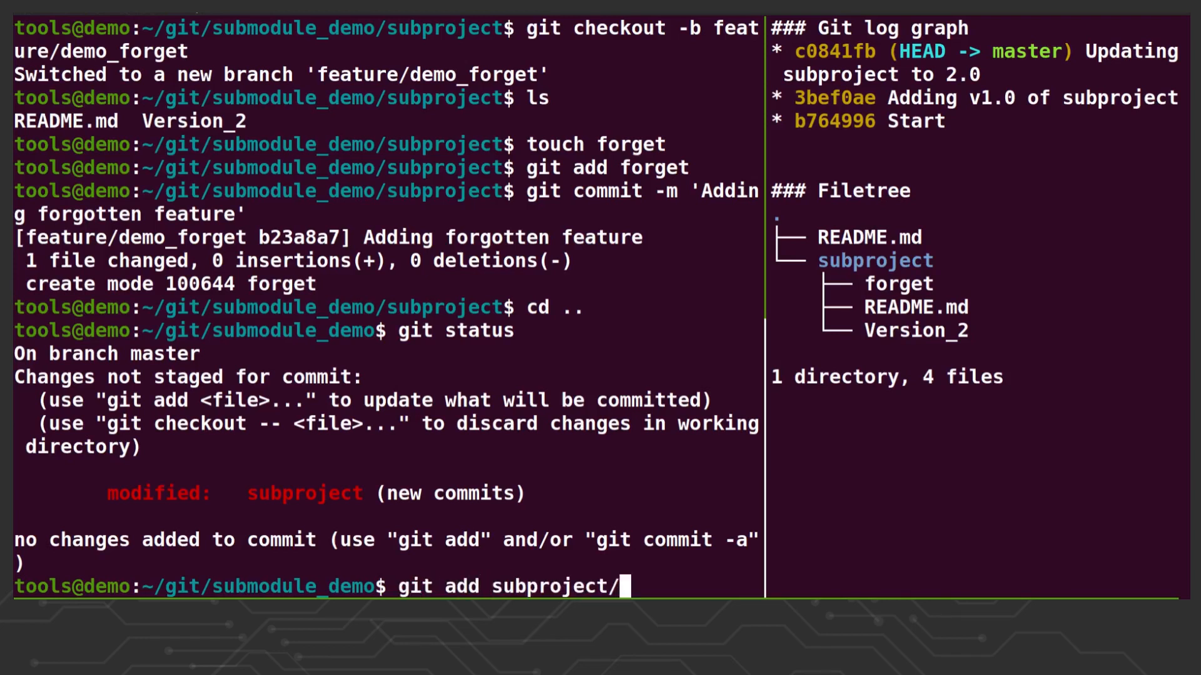
type("git commit -")
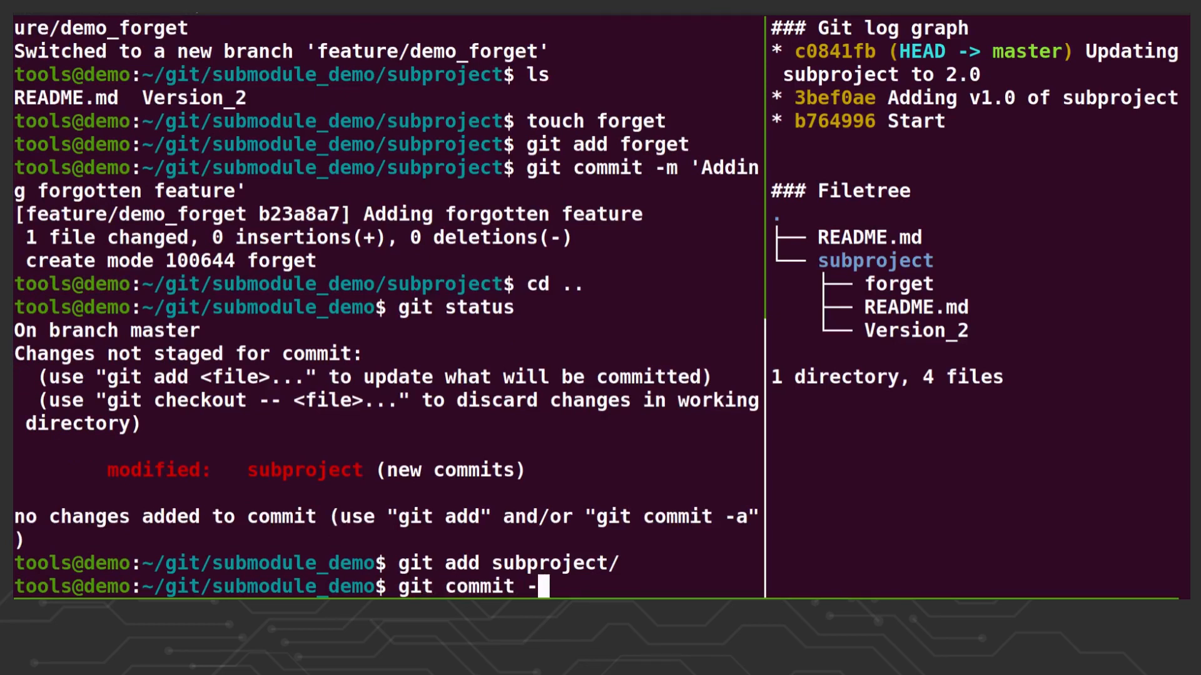
type("m 'Adding missing")
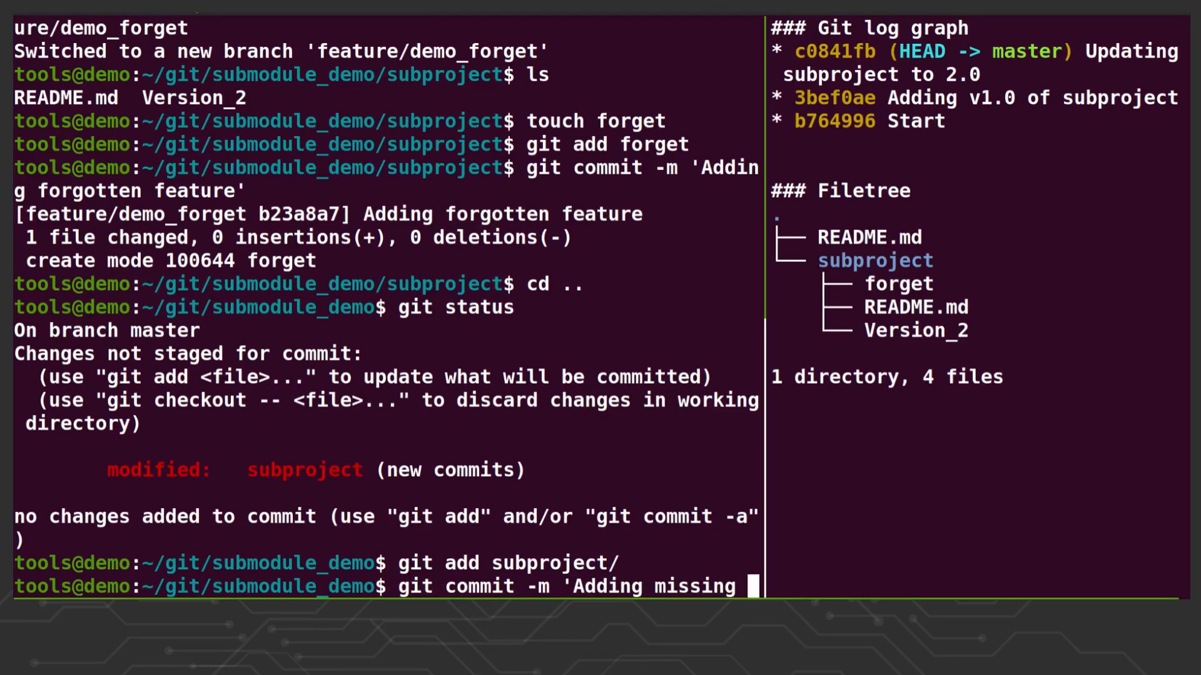
type("feature to subproject'")
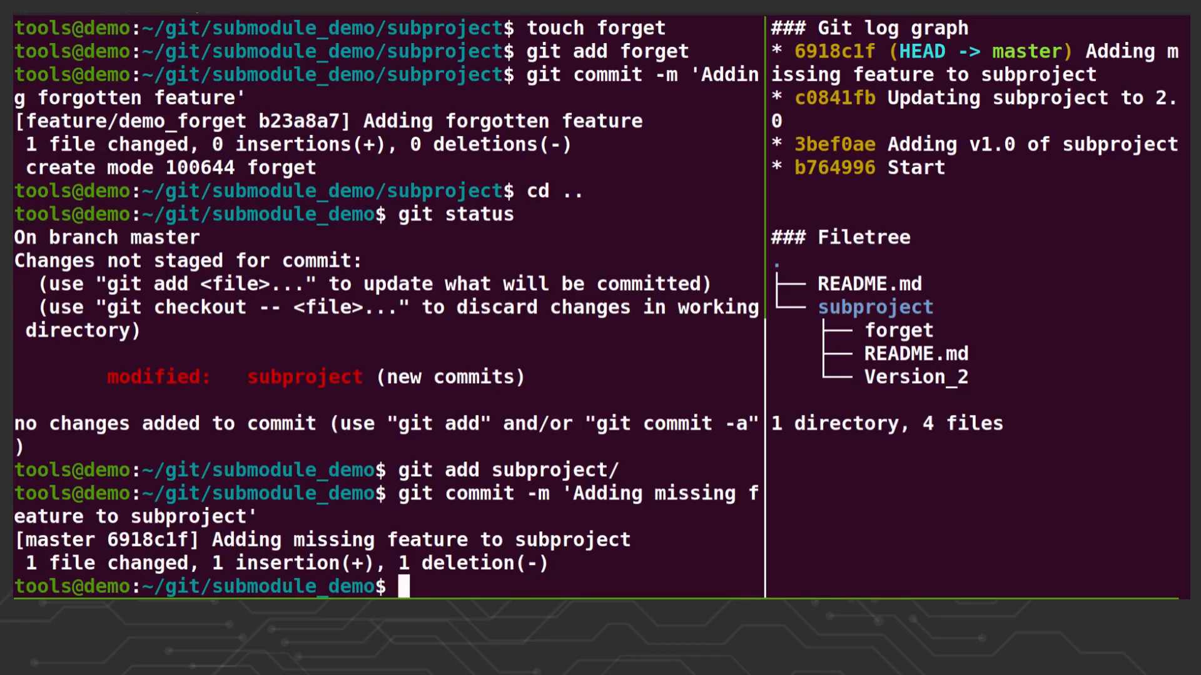
type("cd ..")
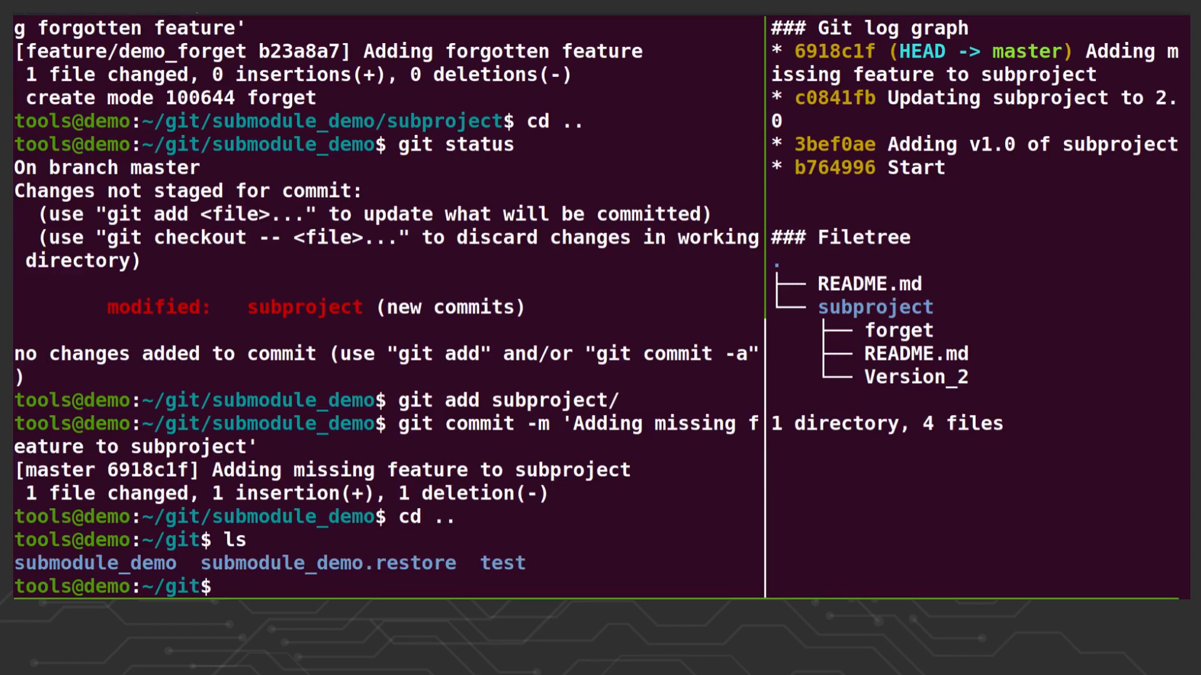
- Clone submodule_demo into a fresh copy 'bob' and list its empty subproject/
type("git clone")
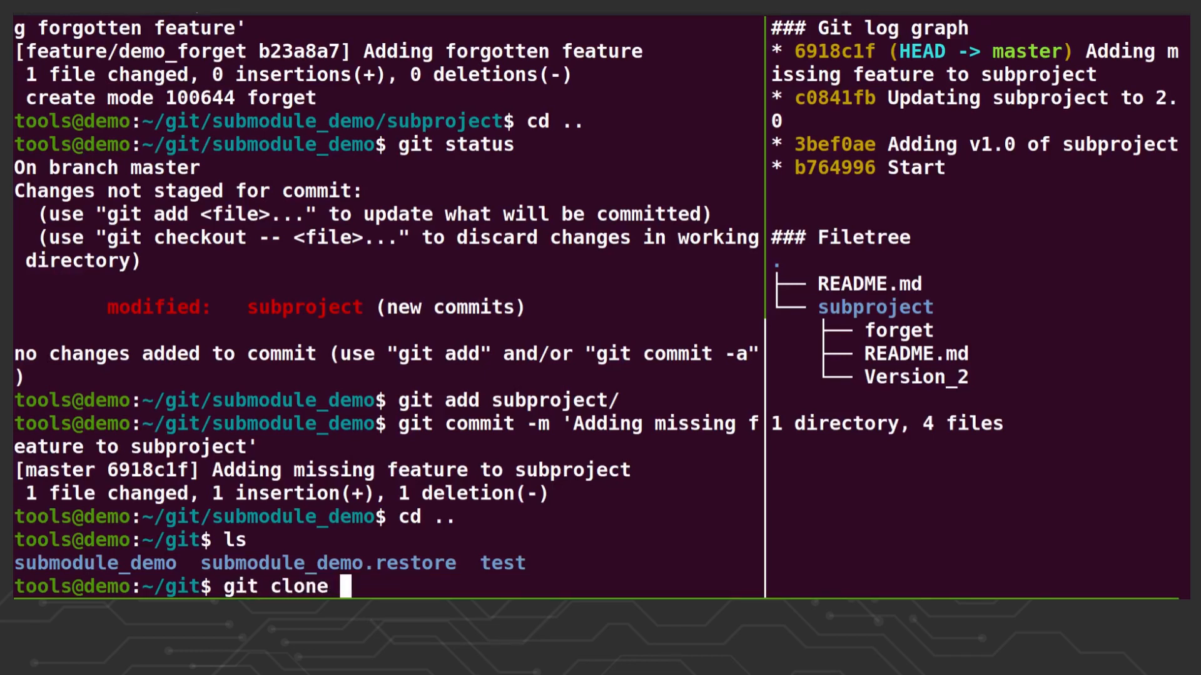
type("submodule_demo submodule_demo")
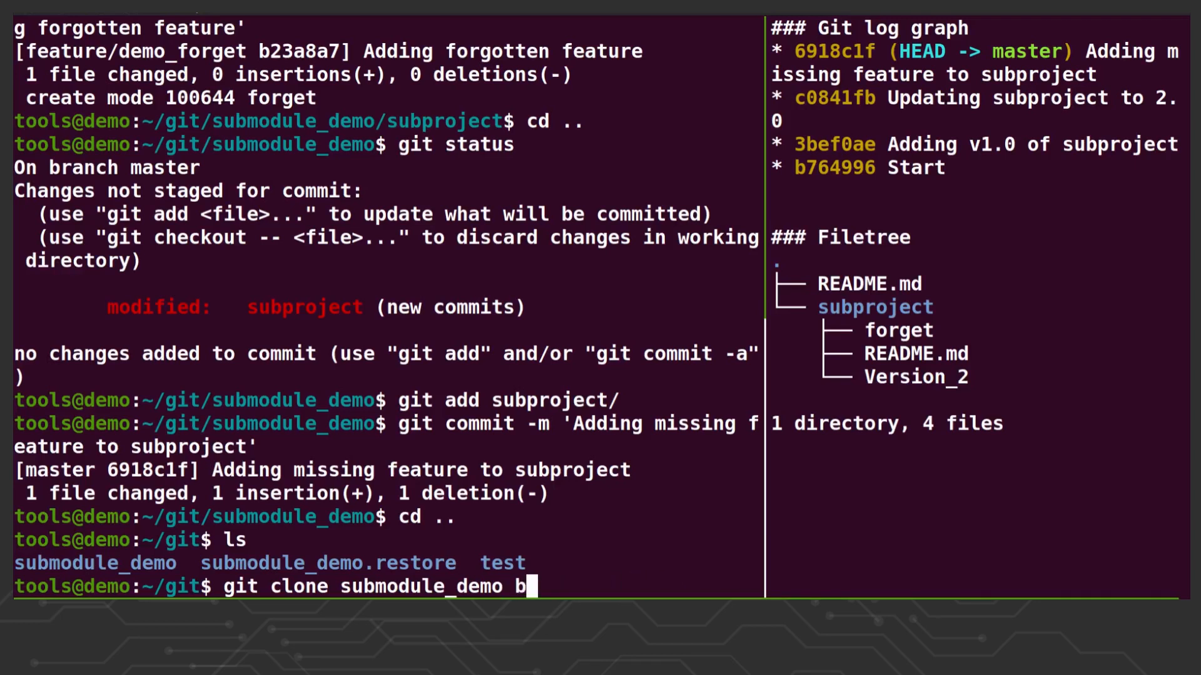
type("ob")
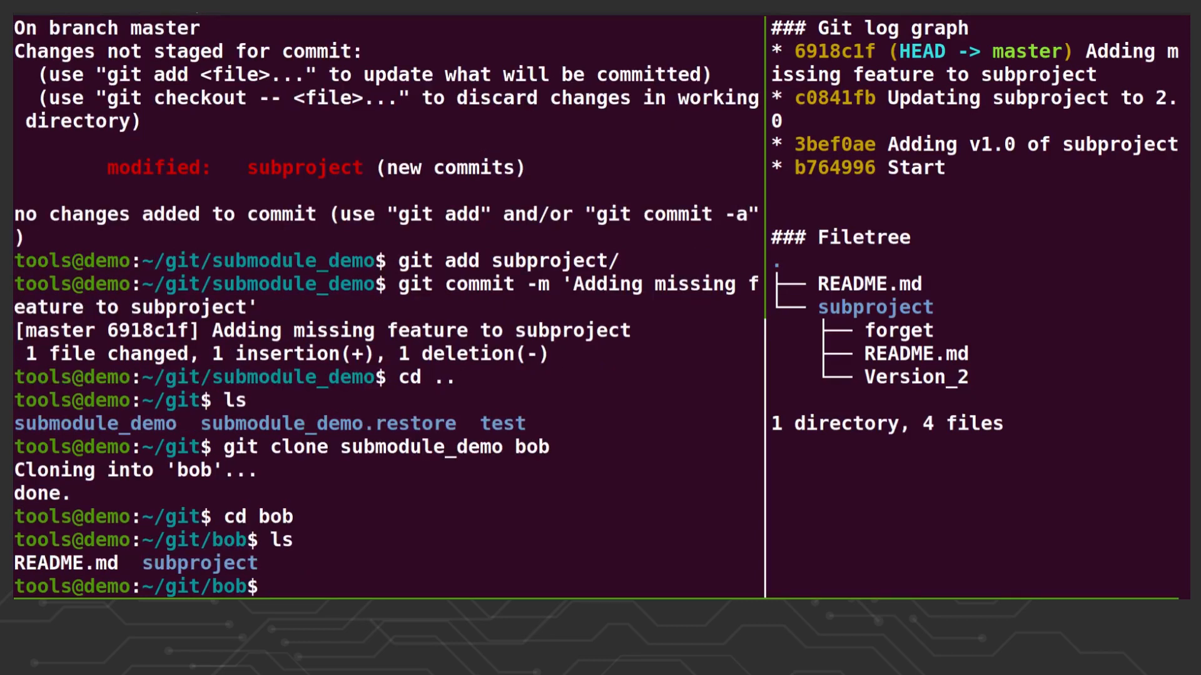
type("ls subproject/")
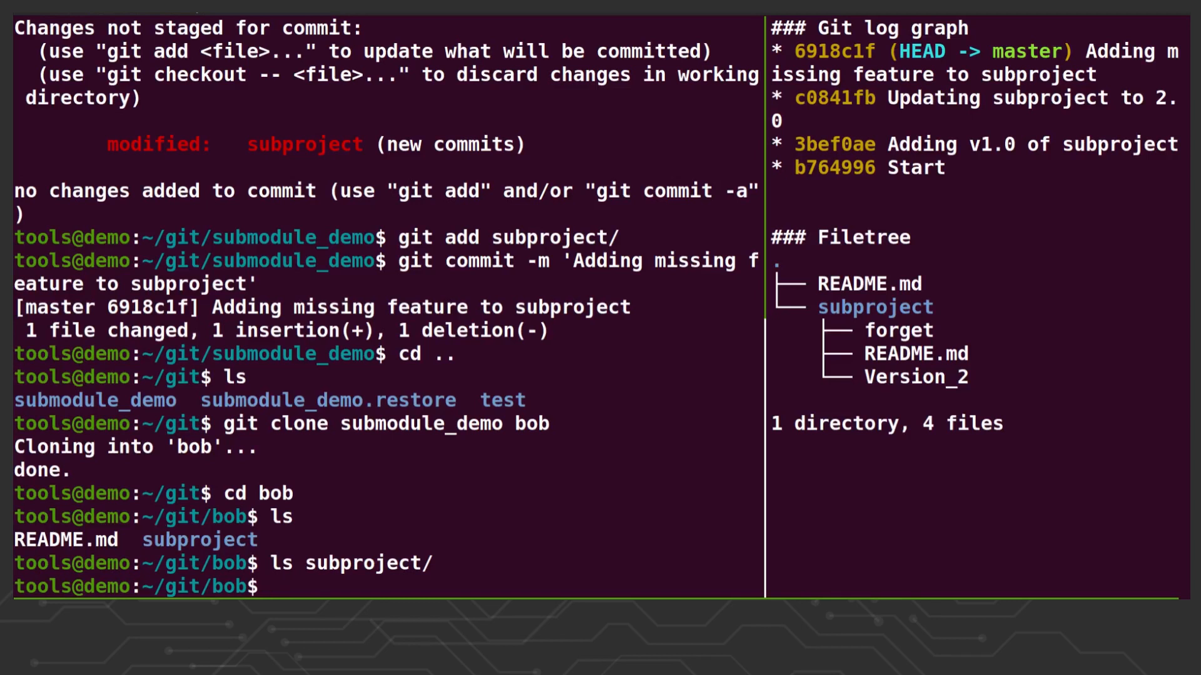
- Run git submodule init and update in bob; the update fails fetching the unpushed commit
type("git submo")
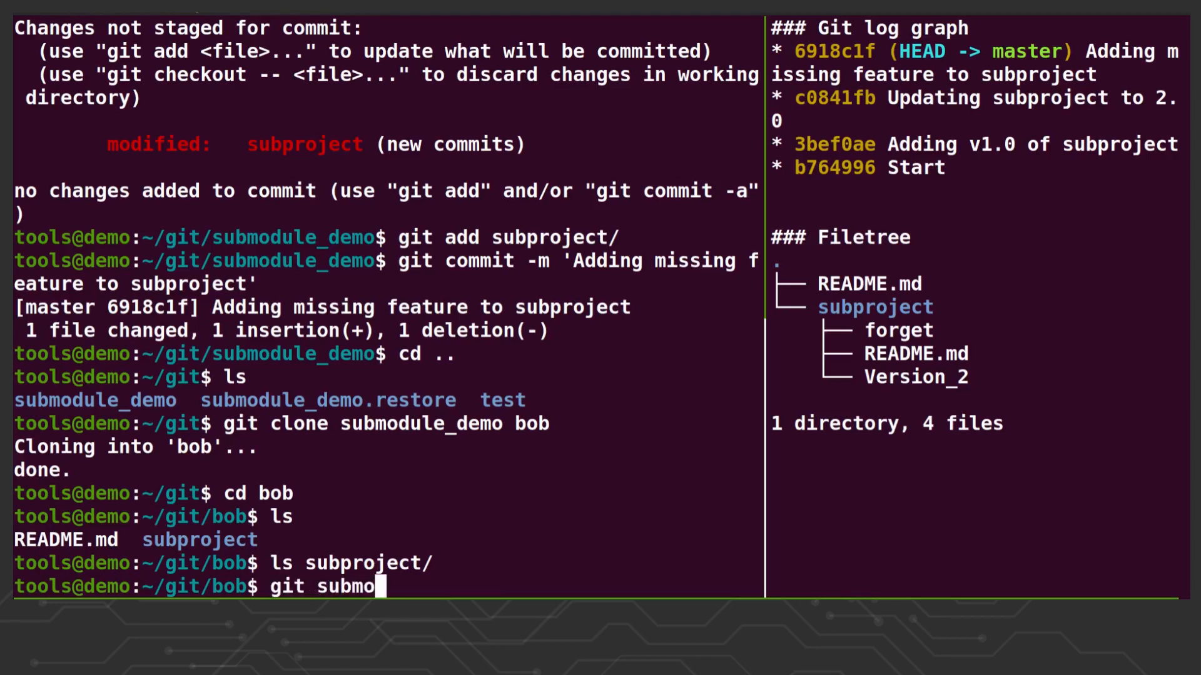
type("dule init")
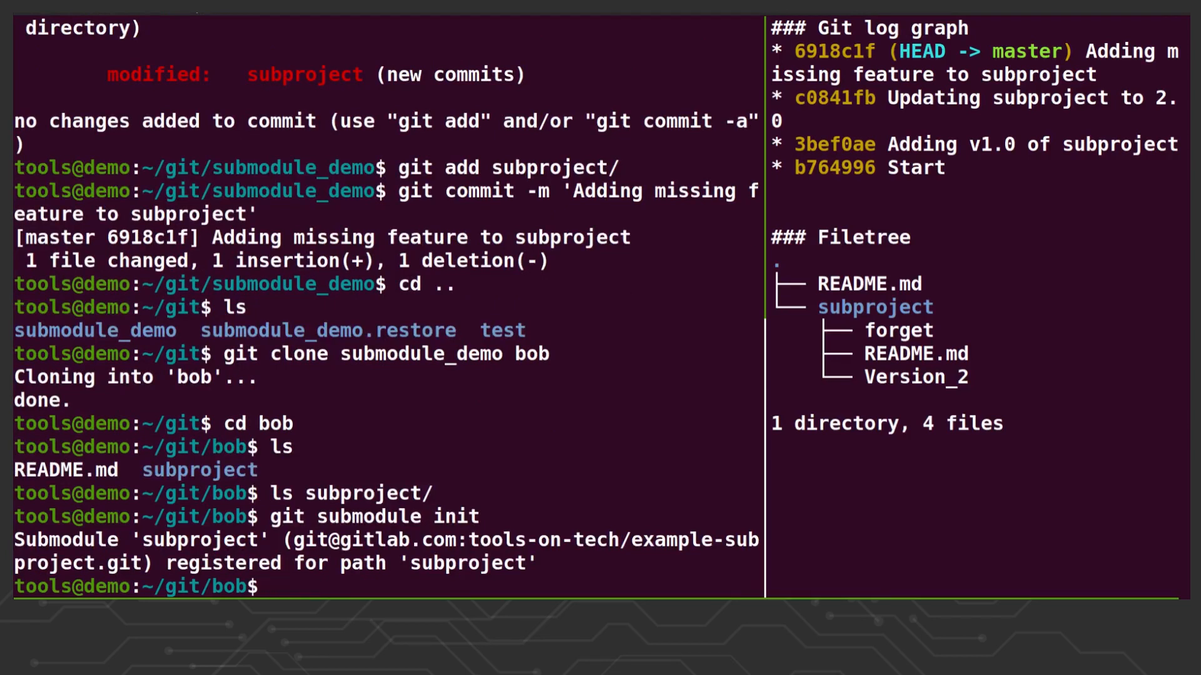
type("git submodule update")
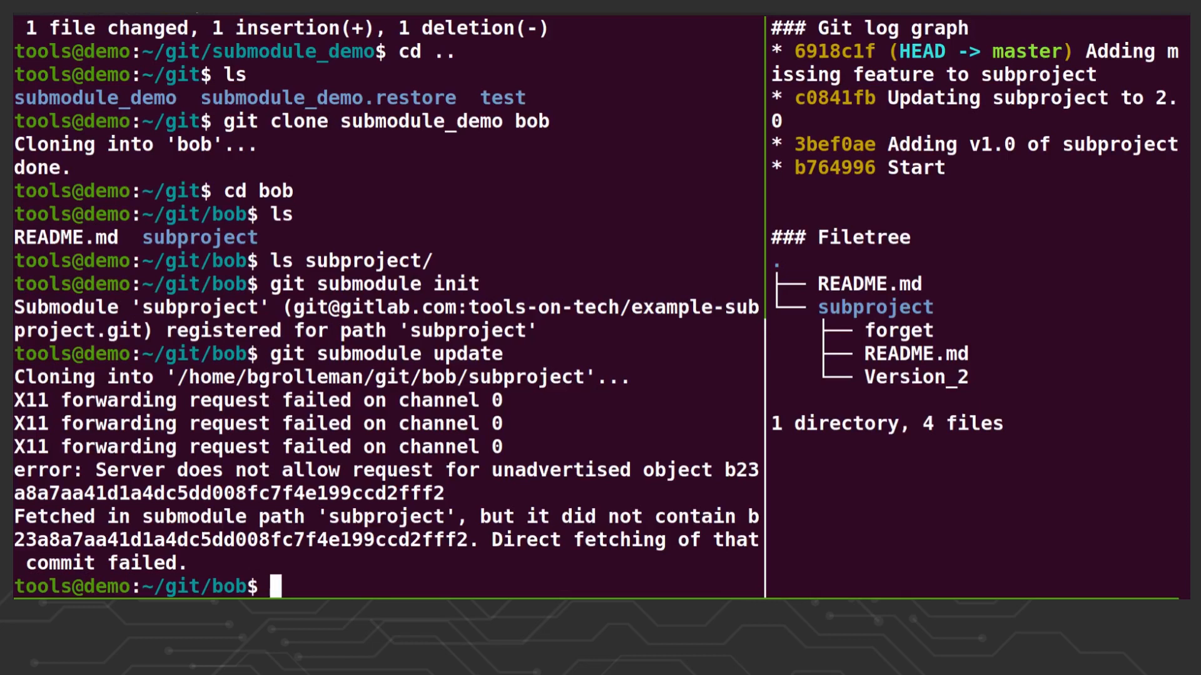
type("ls subproject/")
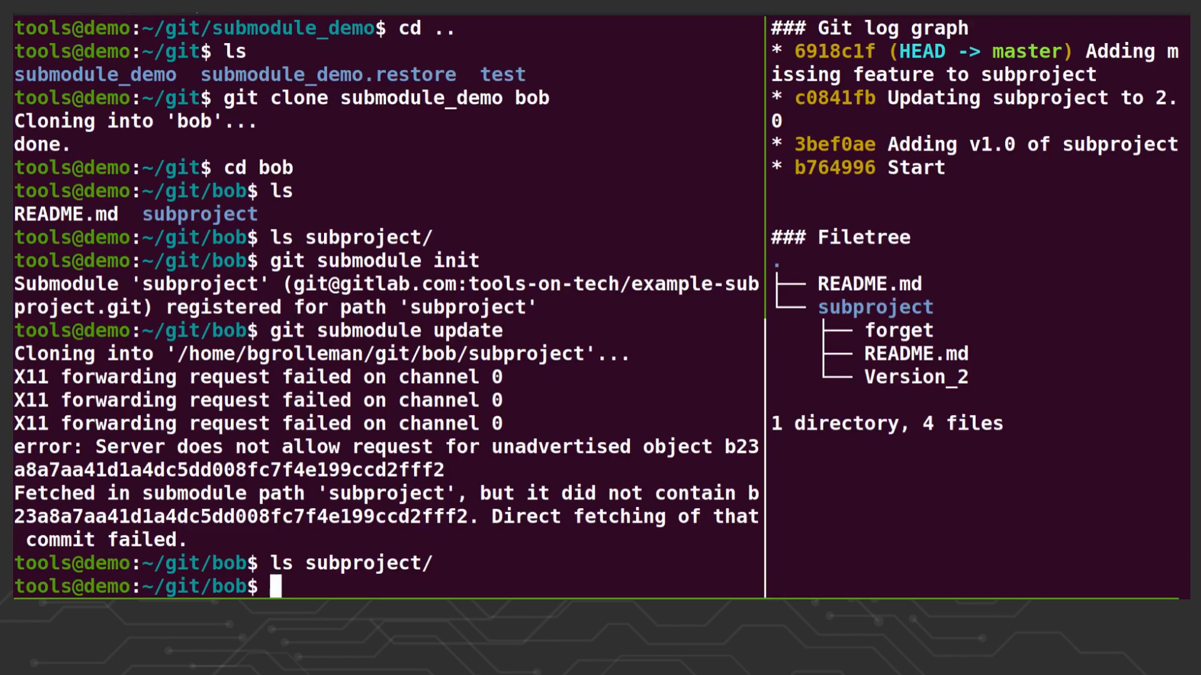
- Check out commit c0841fb in bob and update the submodule successfully at 2.0
type("gi")
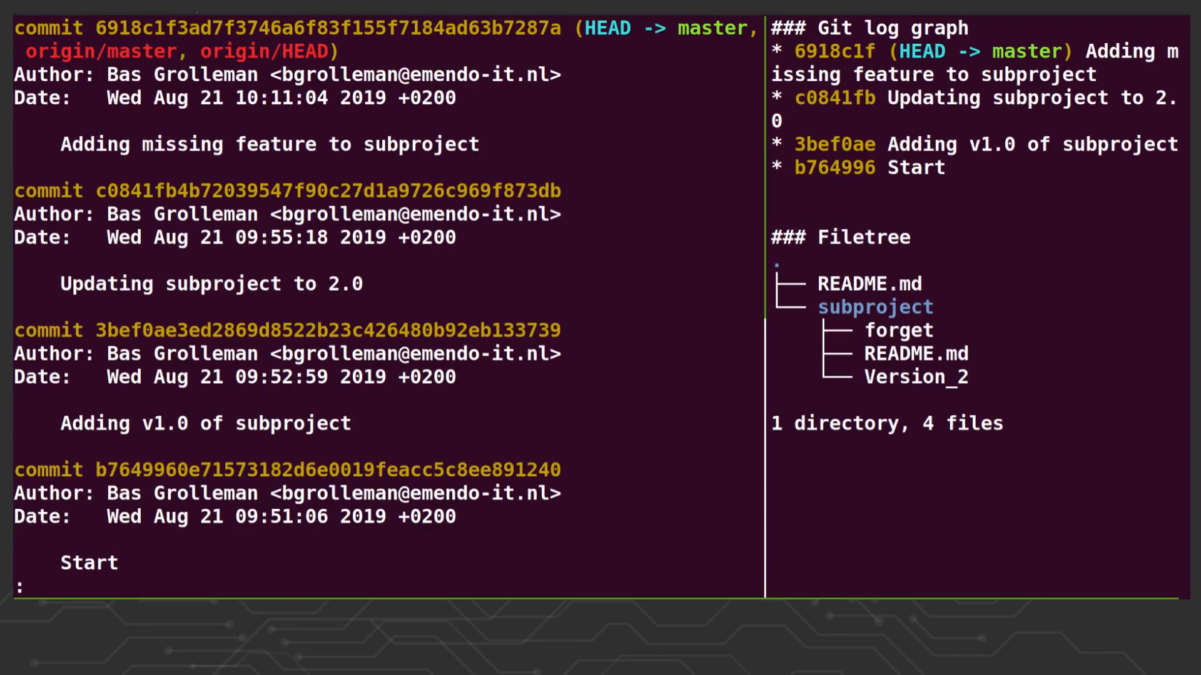
type("git checkout")
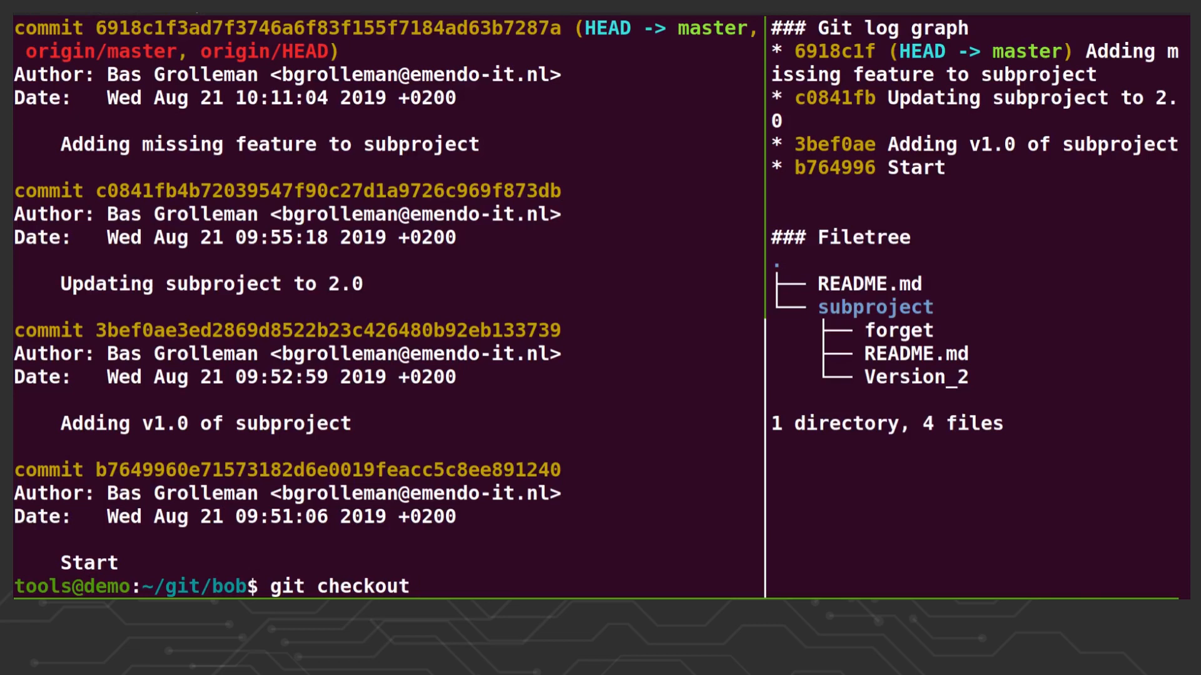
type("c0841fb4b72039547f90c27d1a9726c969f873db")
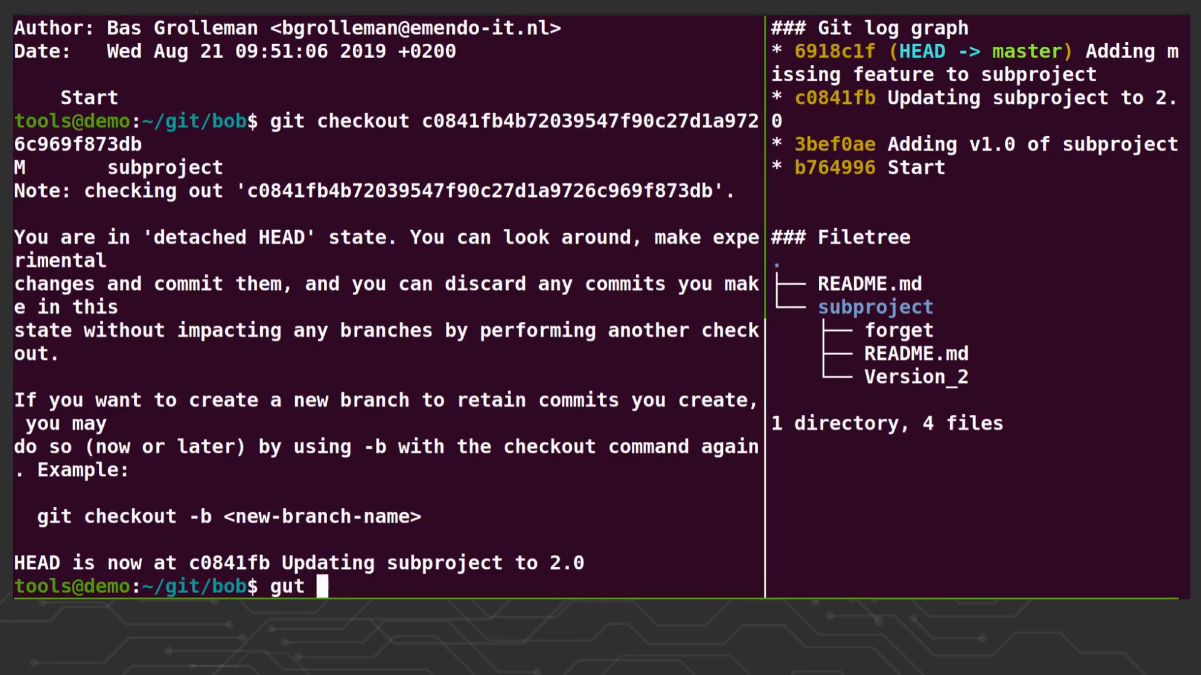
type("git submodule update")
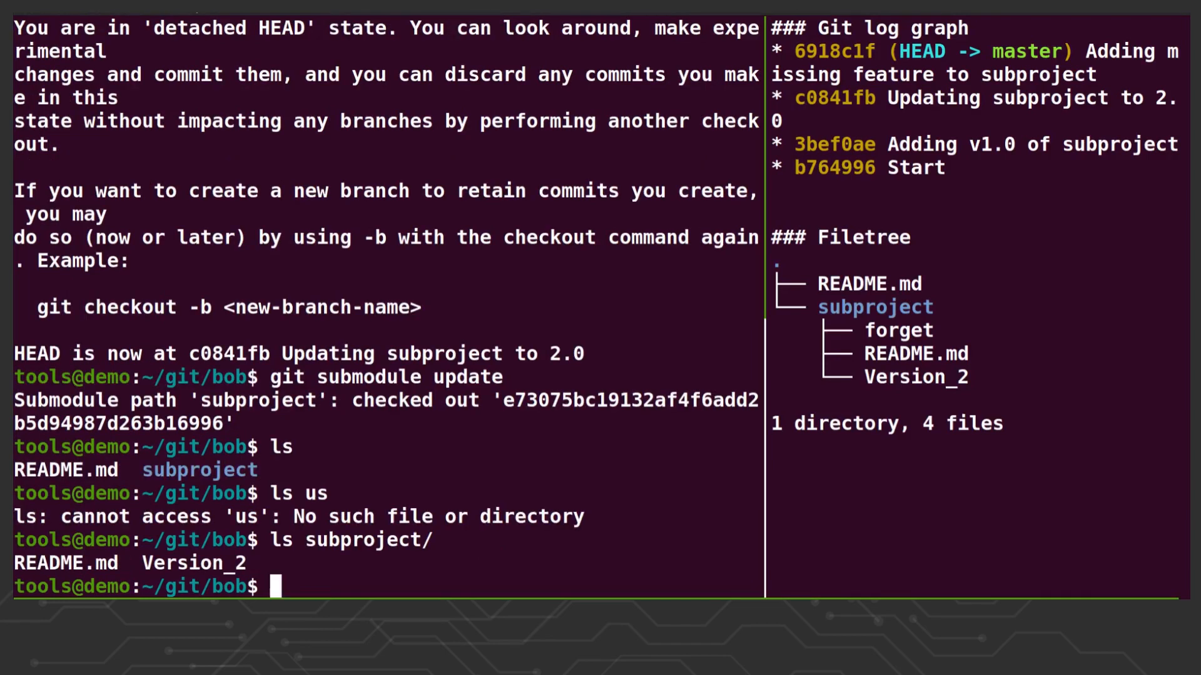
- Return bob to master and rerun git submodule update, which fails again
type("git checkout master")
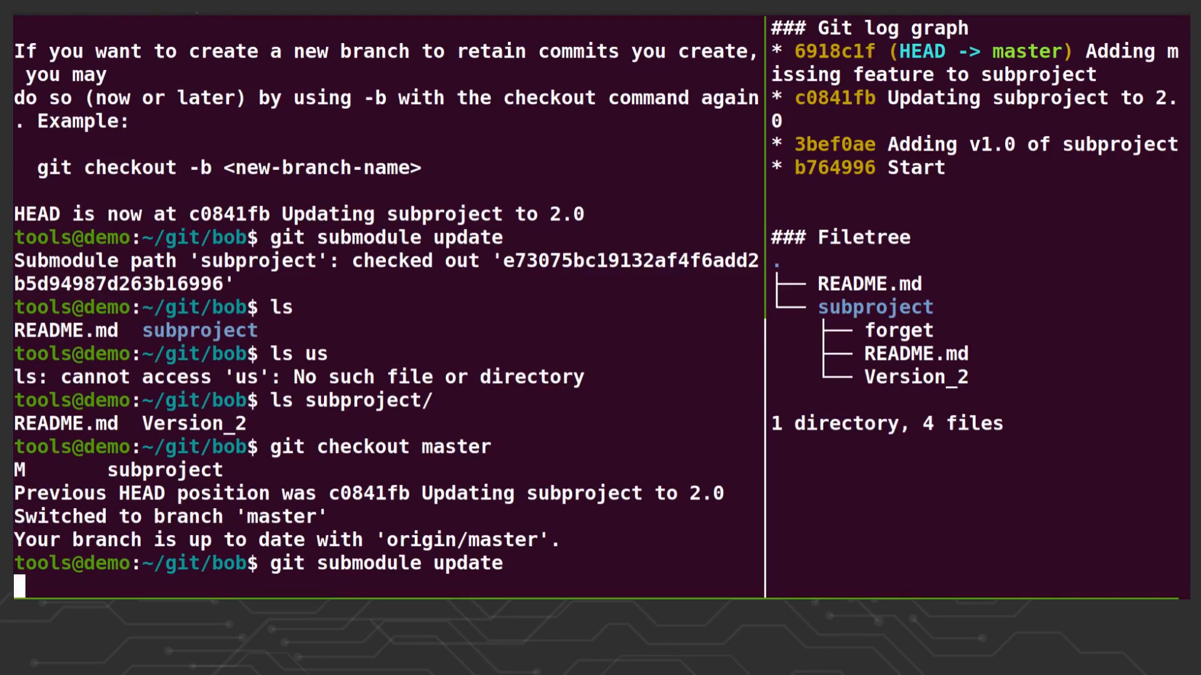
key("Return")
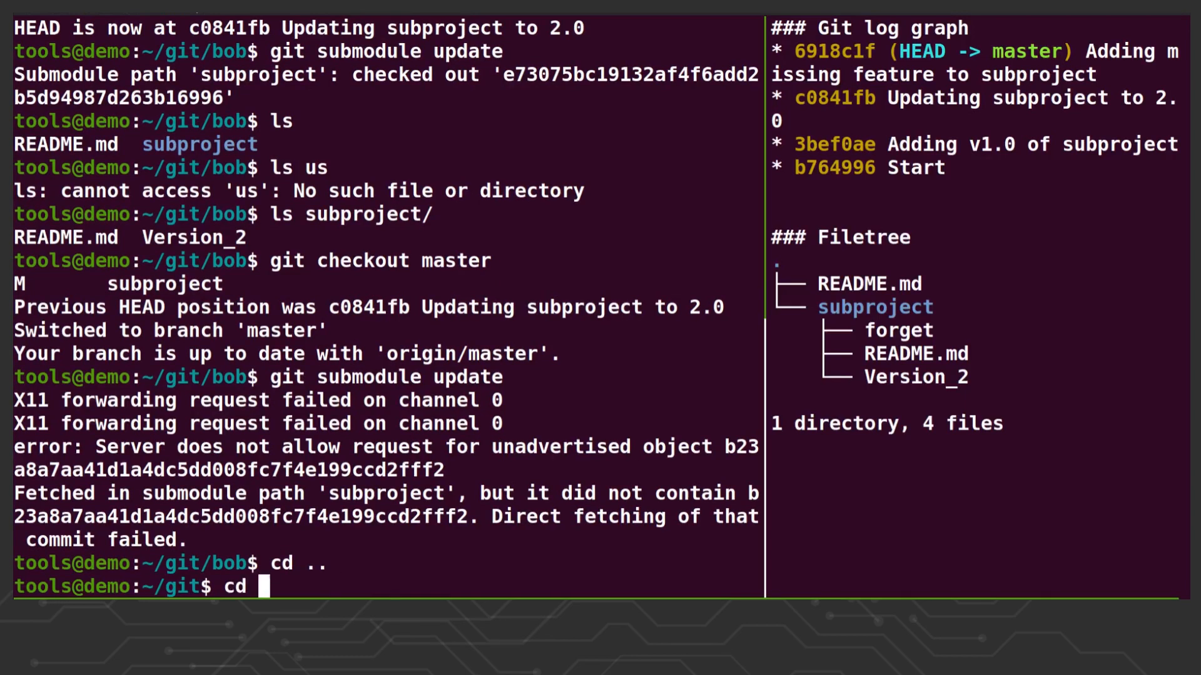
- Push subproject's feature/demo_forget branch to origin with -u, then head back toward bob
type("siu")
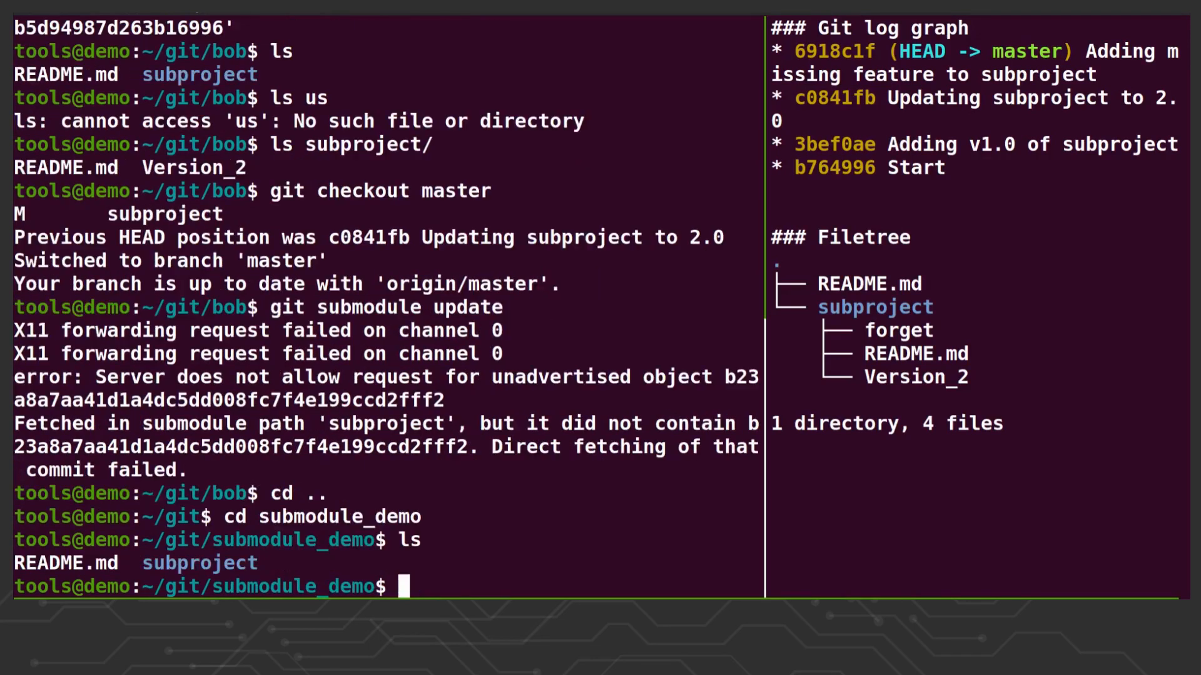
type("cd subproject/")
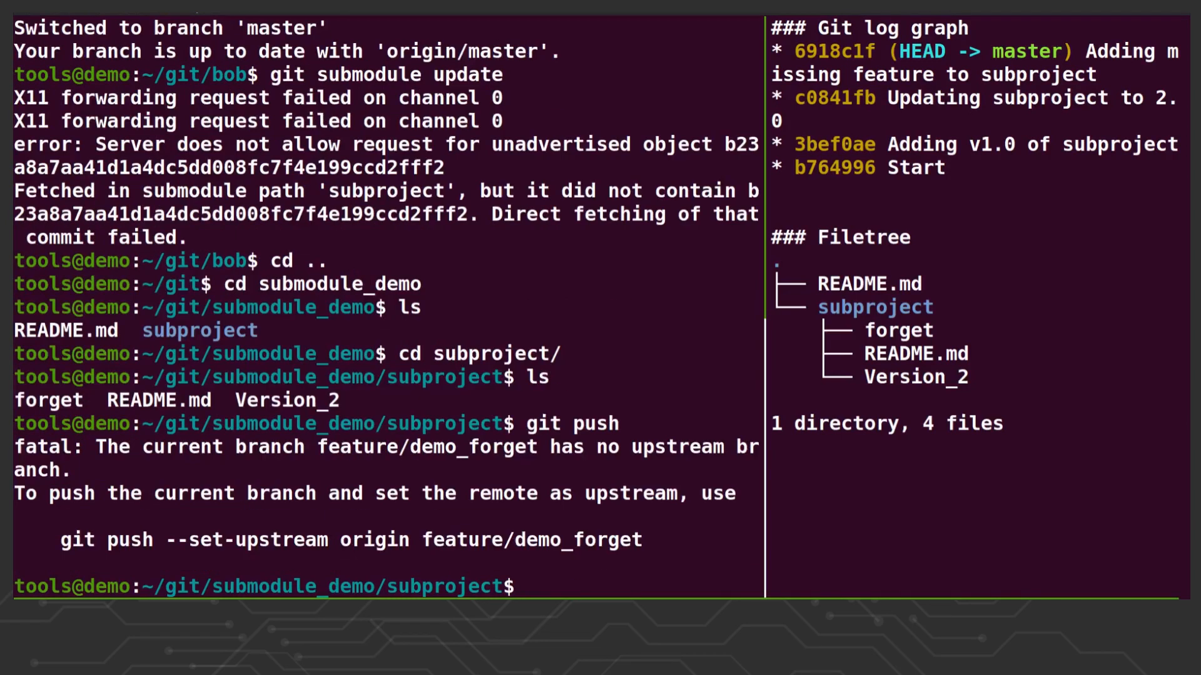
type("git push")
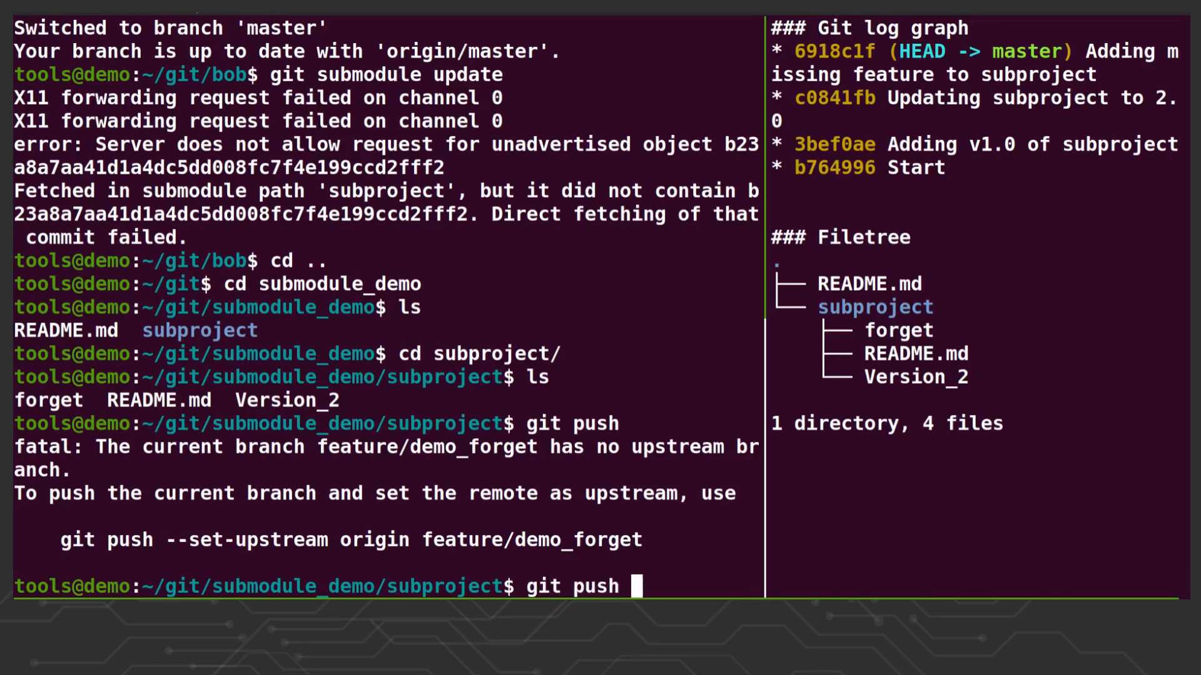
type("-u origin")
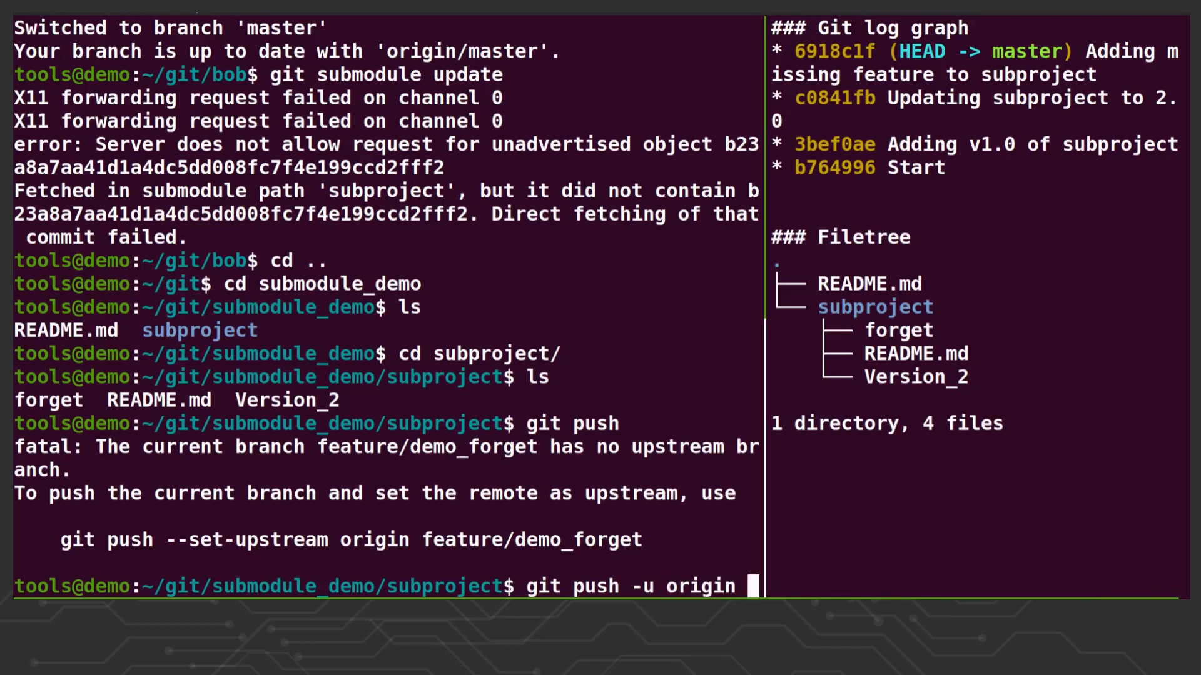
type("feature/demo_forget")
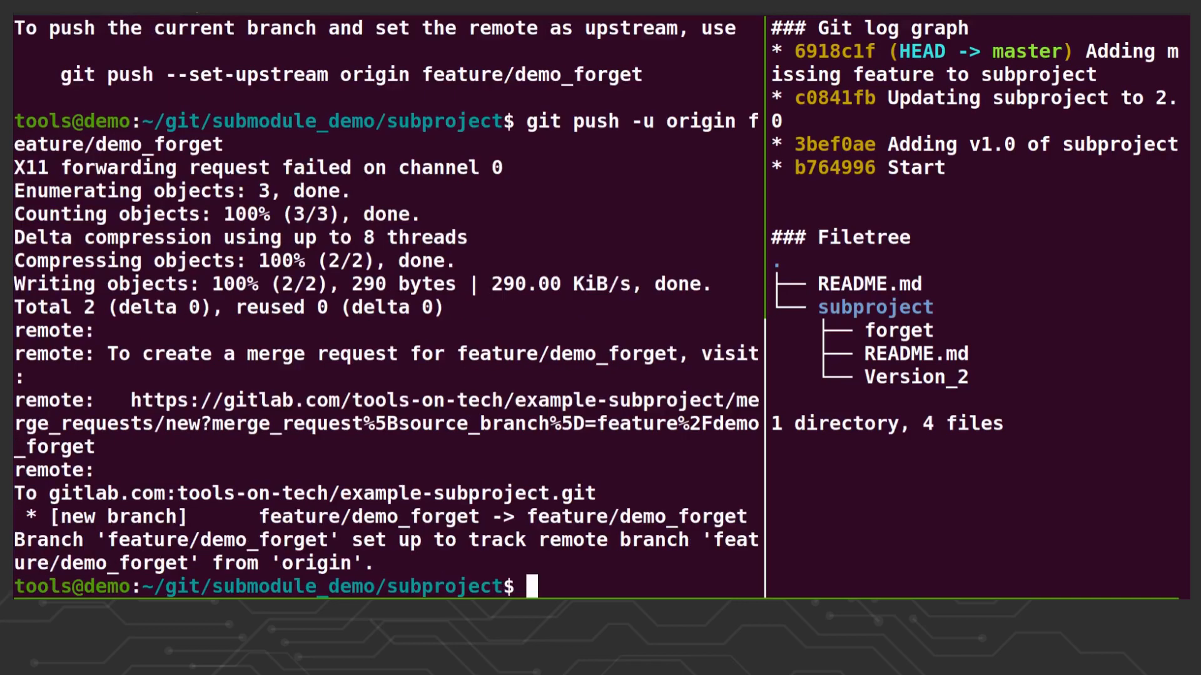
type("cd ..")
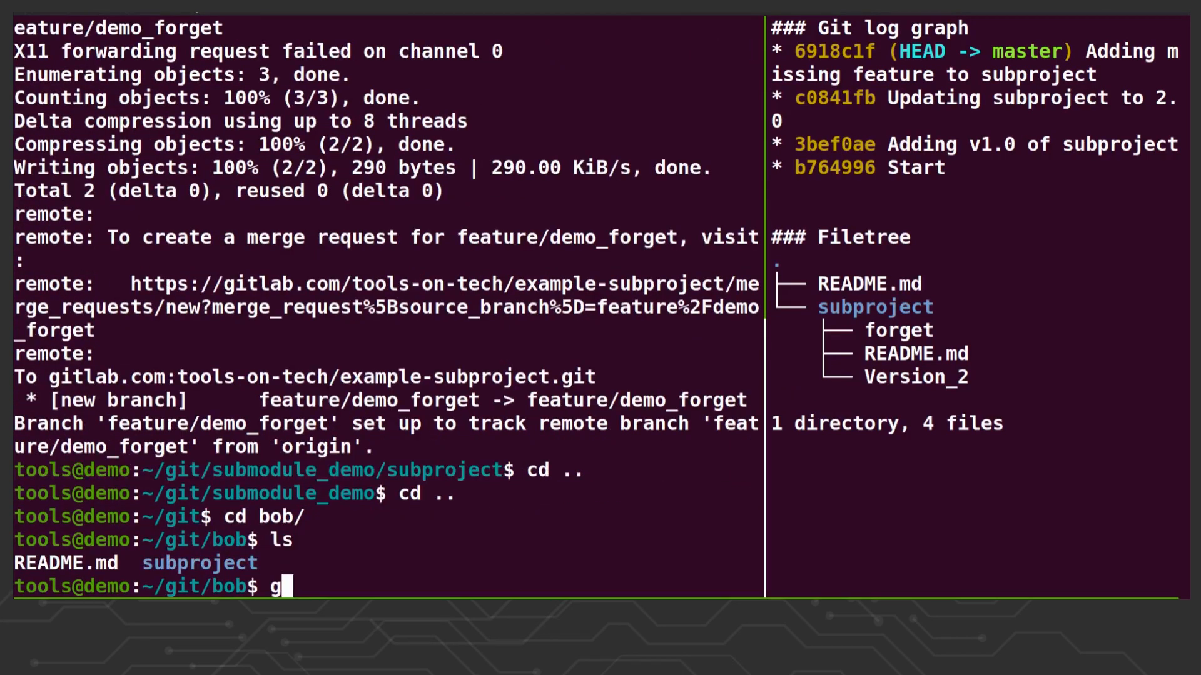
- Run git submodule update in bob, now checking out b23a8a7, and confirm a clean git status
type("it submodule update")
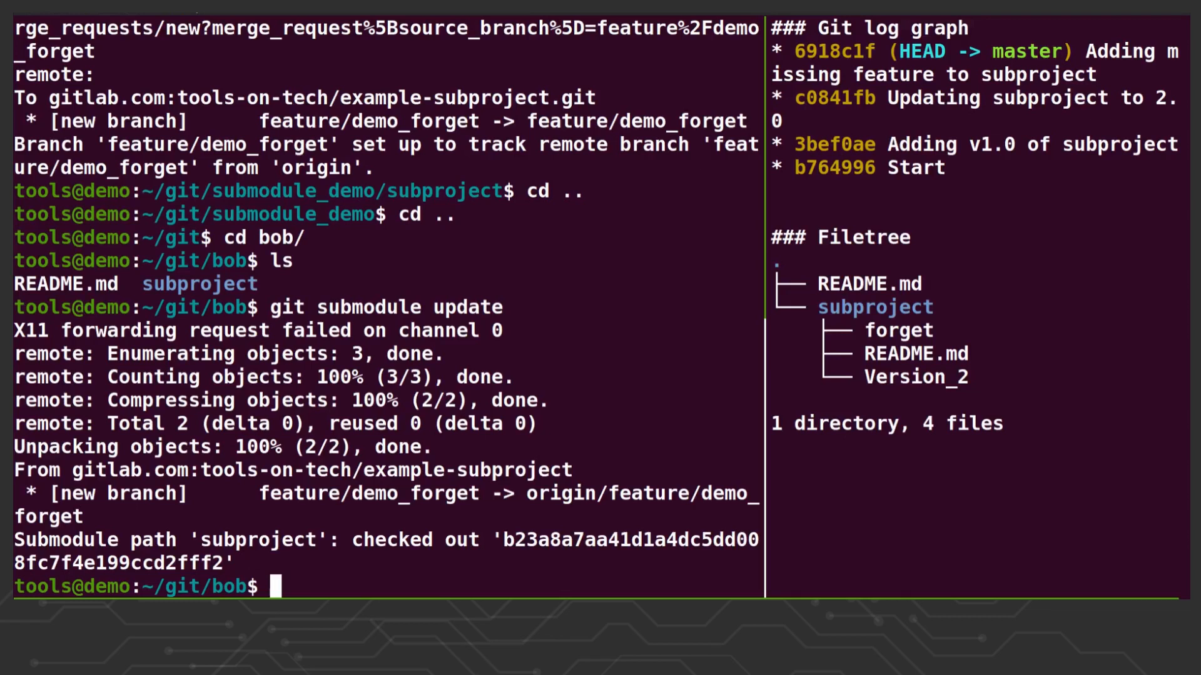
type("git status")
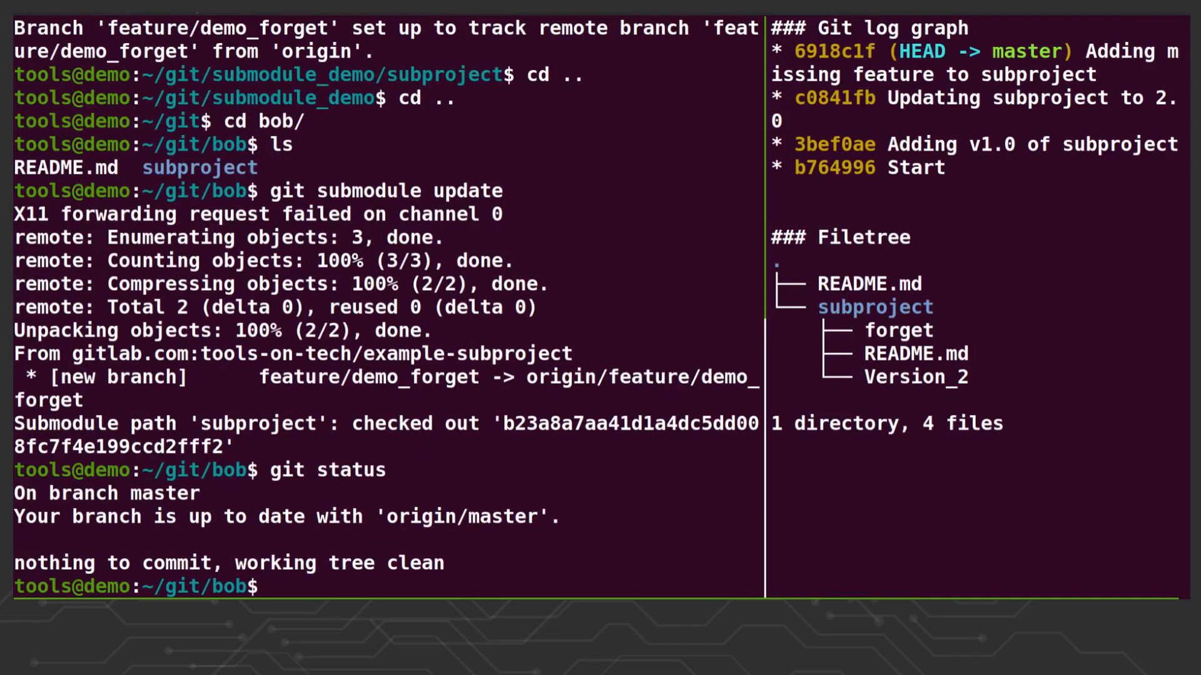